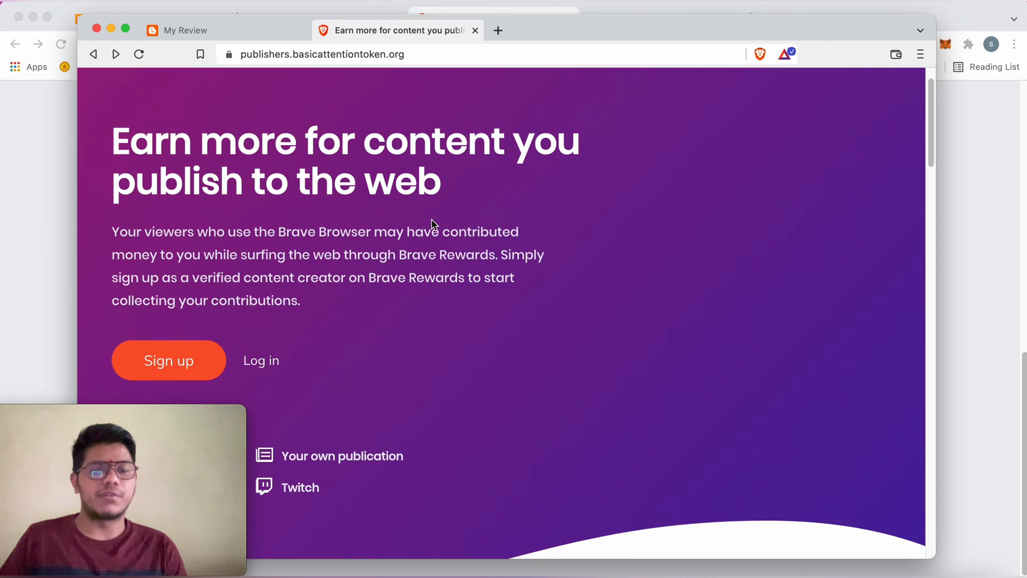
Scroll the Brave Rewards creators landing page and go to the creator log-in page
scroll("down", 3)
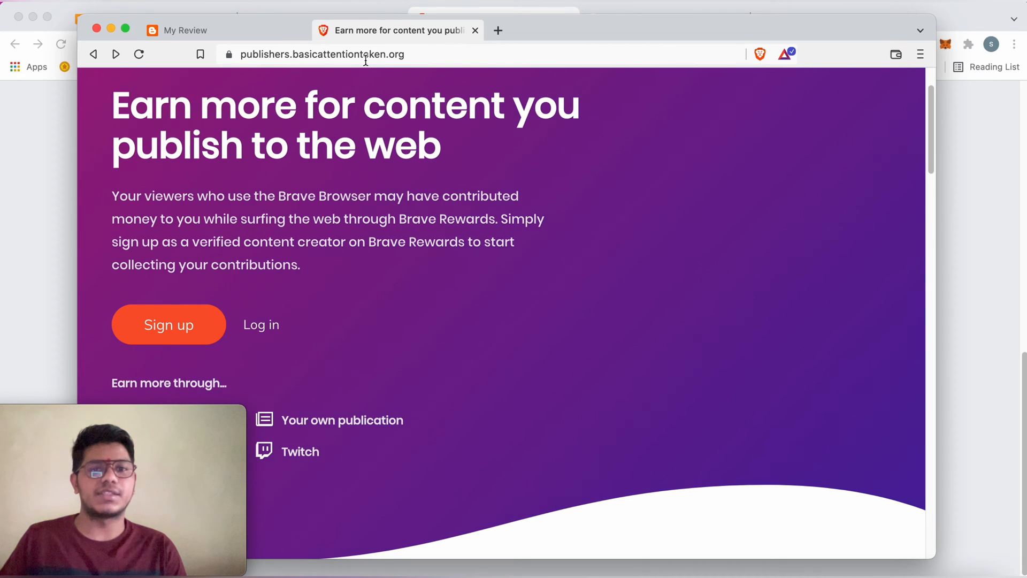
mouse_move(269, 330)
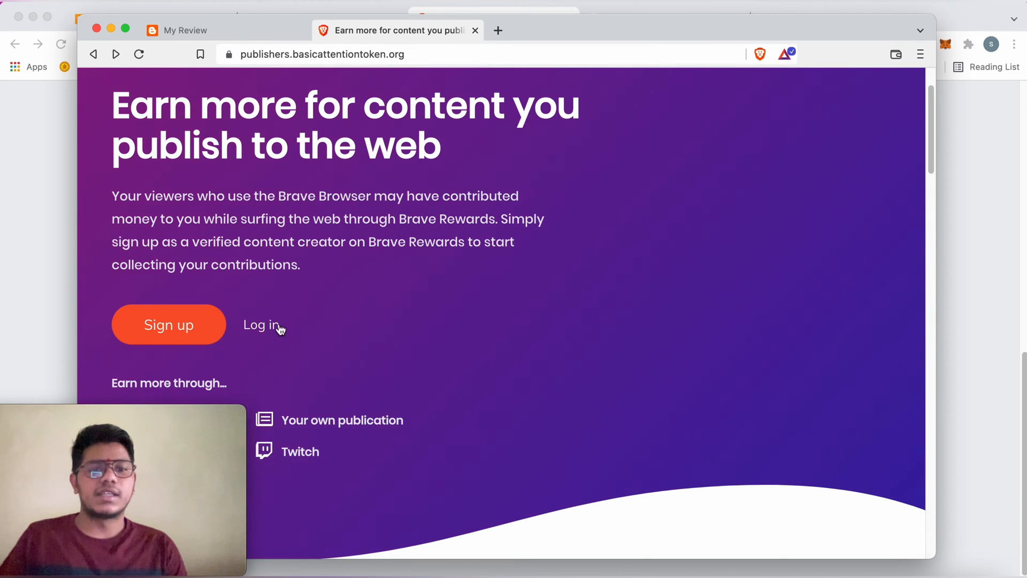
mouse_move(260, 325)
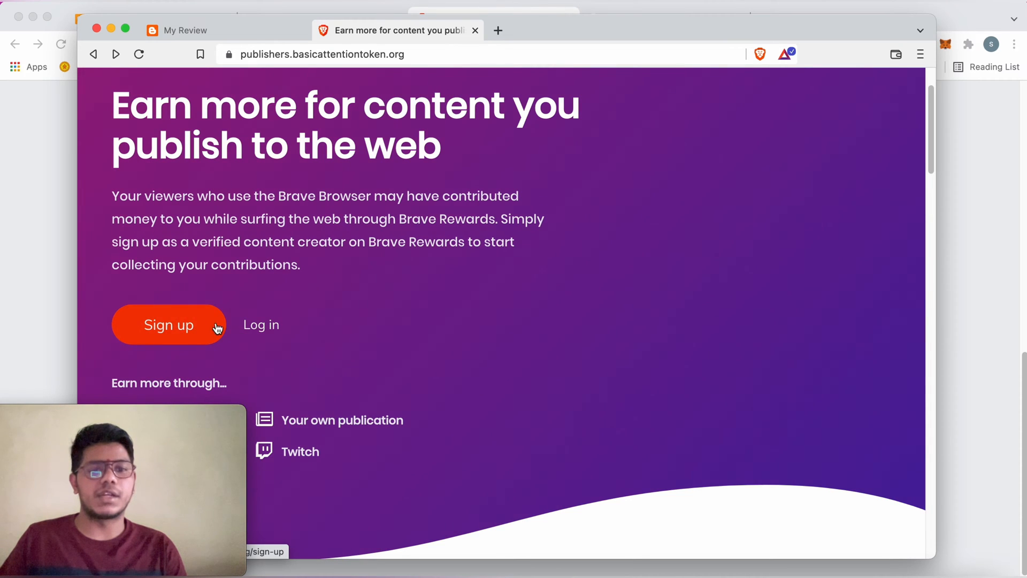
mouse_move(260, 325)
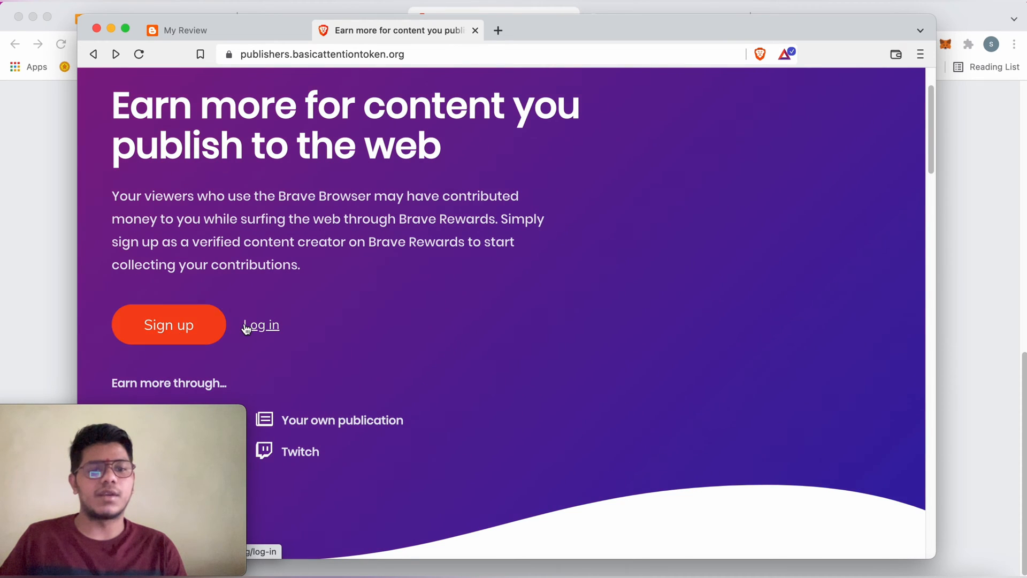
left_click(260, 325)
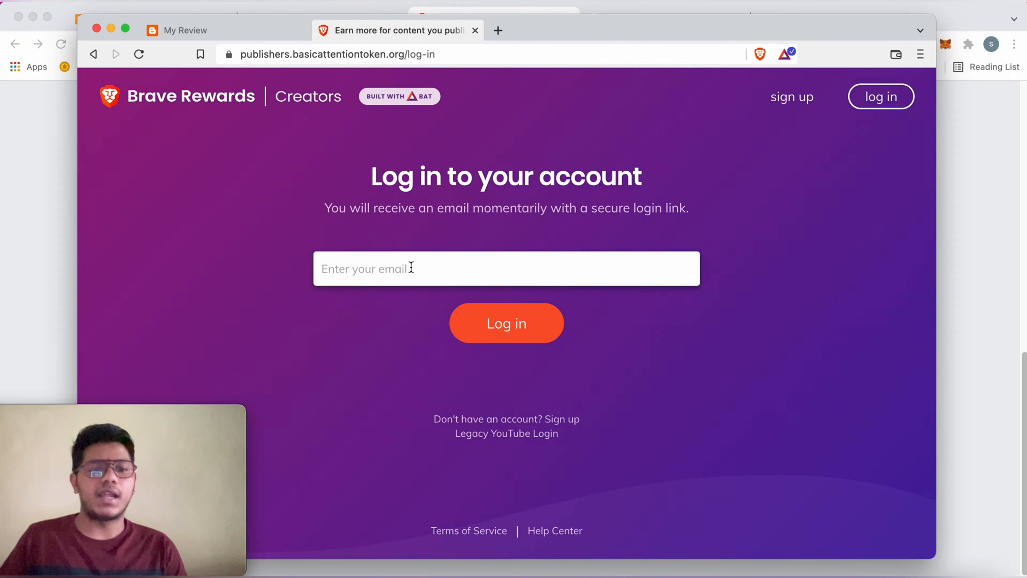
mouse_move(221, 108)
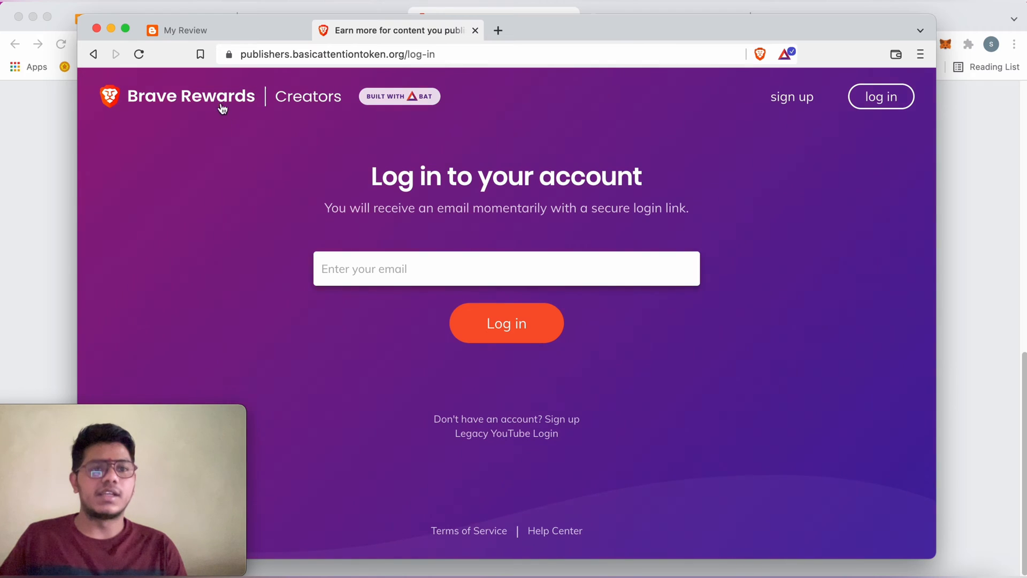
mouse_move(58, 175)
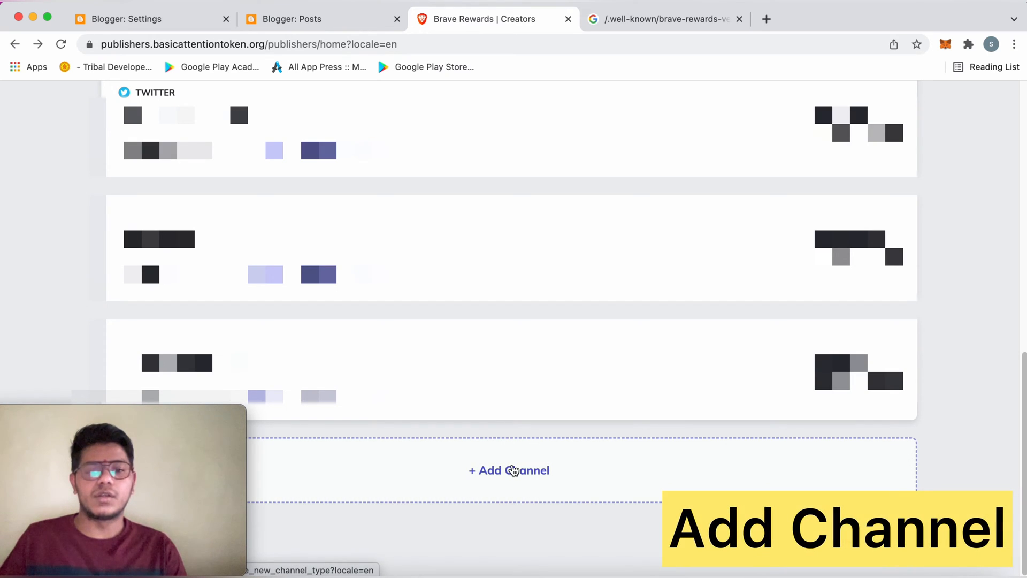
Add a new channel from the creators dashboard and choose Website as its type
left_click(509, 470)
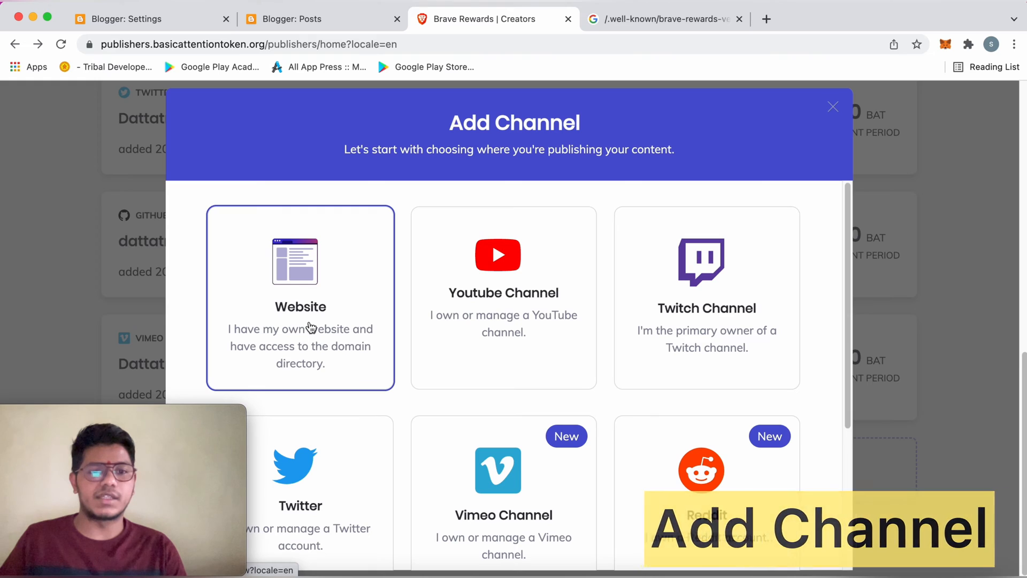
left_click(300, 297)
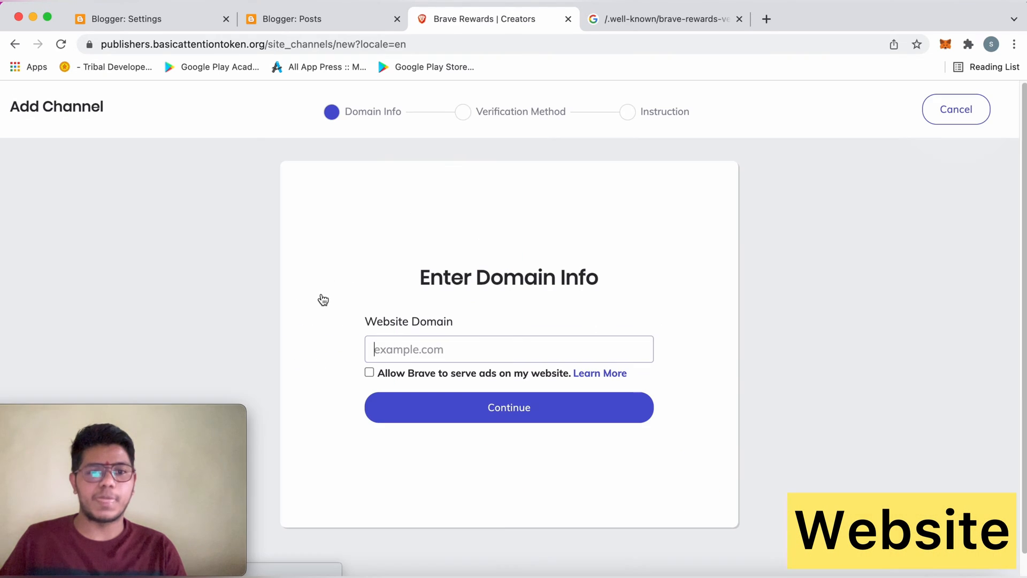
left_click(508, 349)
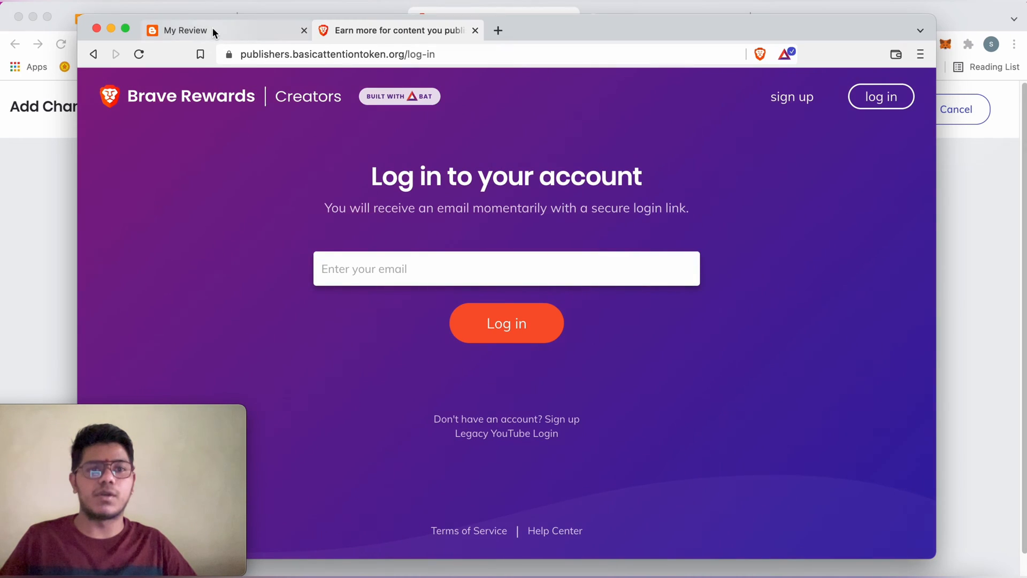
Enter myreview33.blogspot.com as the website domain, allow Brave ads, and continue
left_click(185, 30)
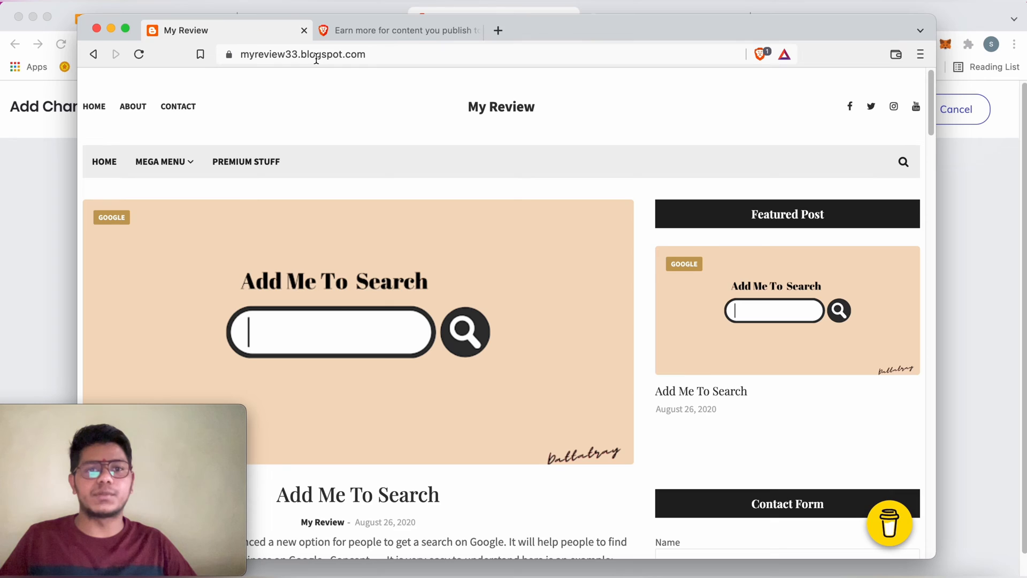
mouse_move(791, 62)
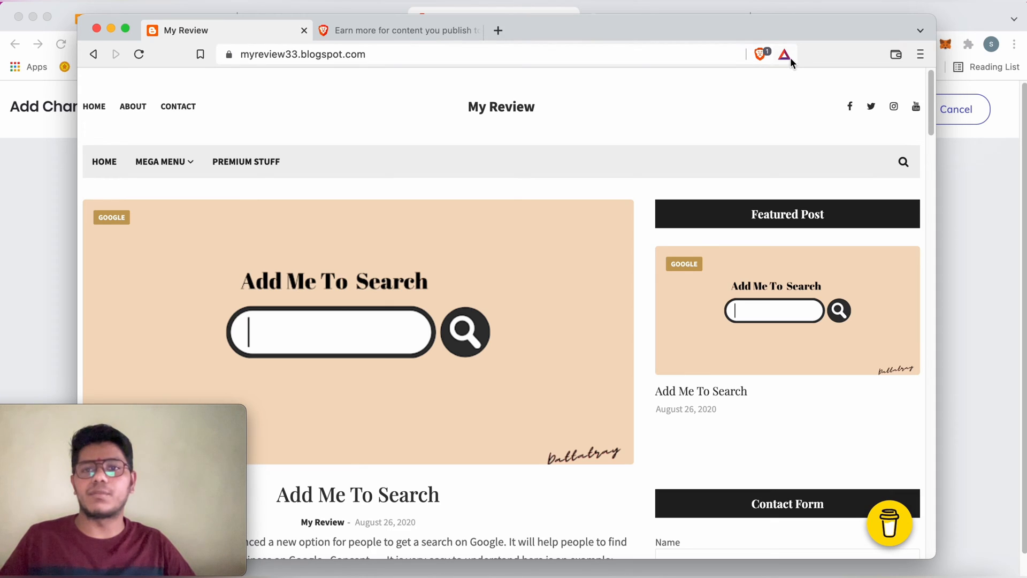
left_click(784, 55)
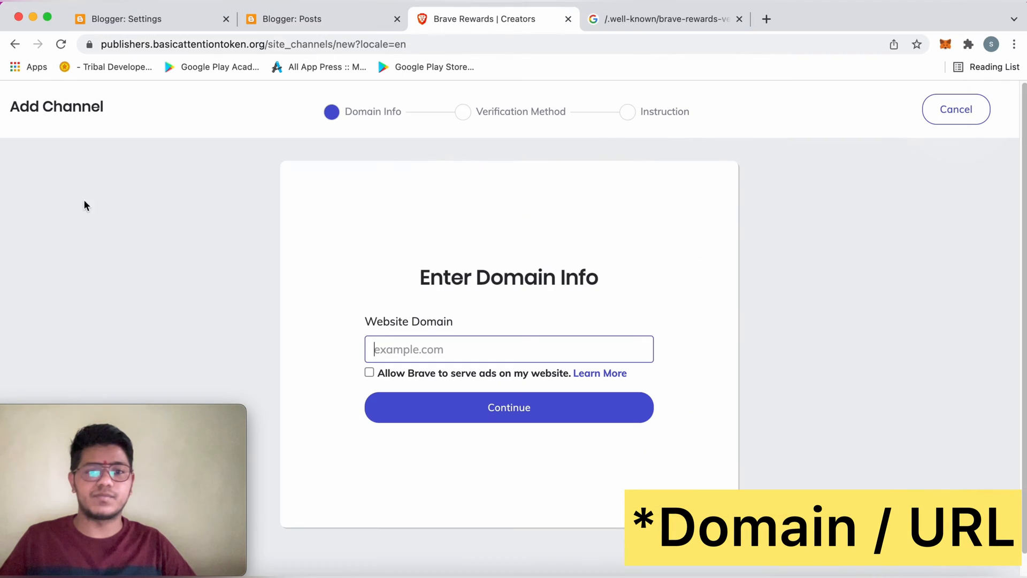
type("myreview33.blogspot.com")
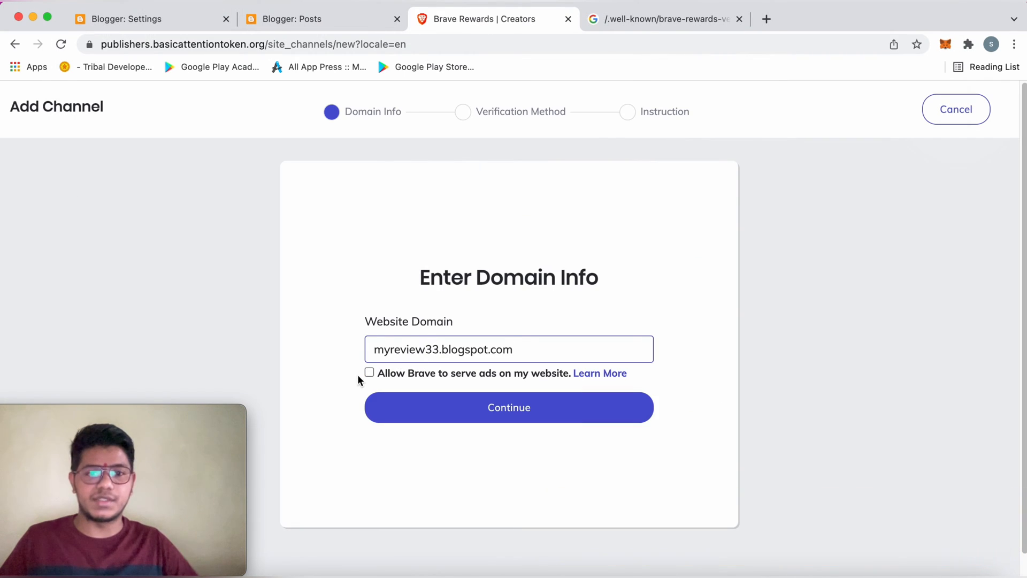
left_click(368, 372)
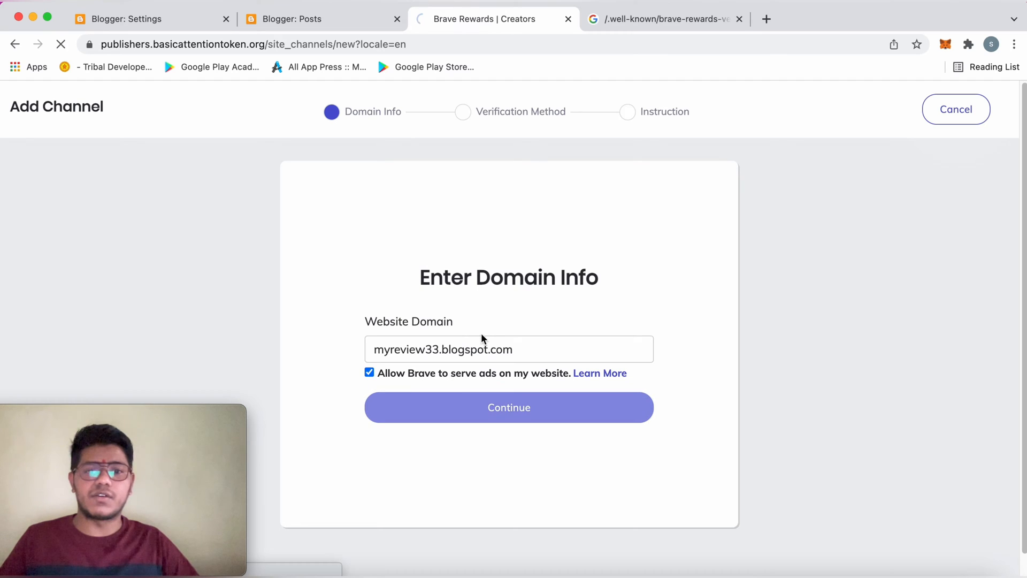
left_click(508, 407)
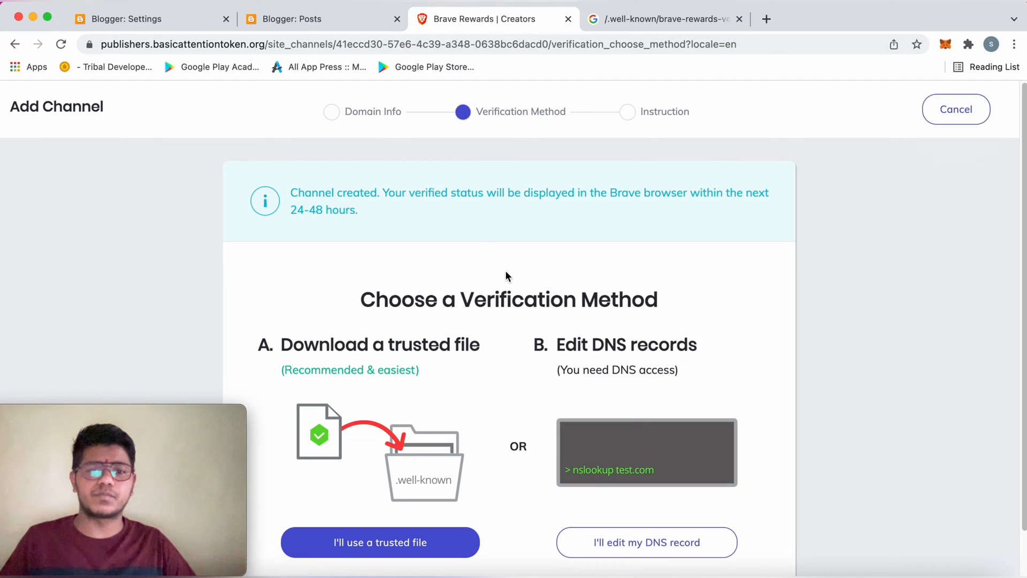
Choose trusted-file verification to get the file details, then return to Blogger's posts
scroll("down", 3)
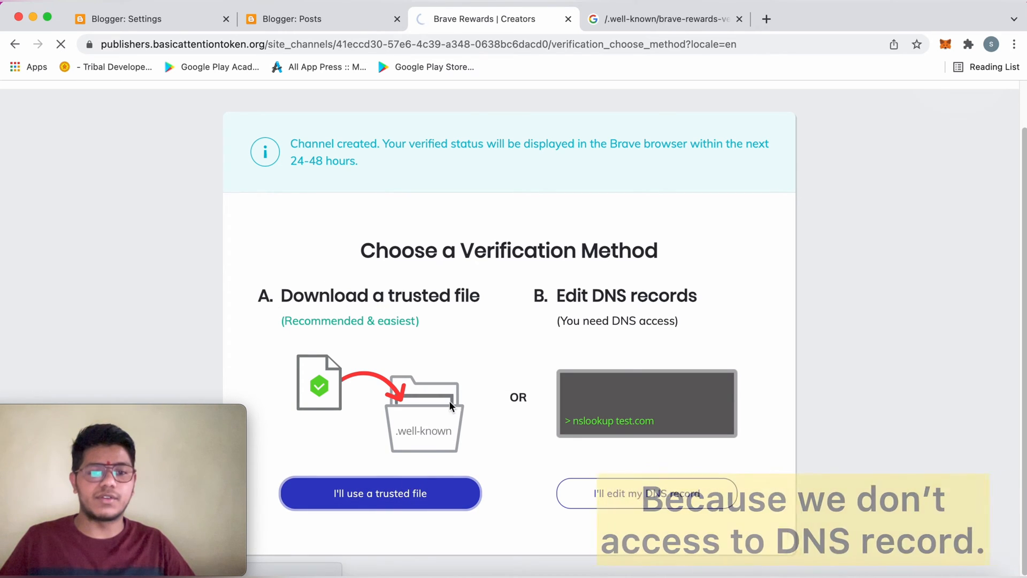
left_click(379, 493)
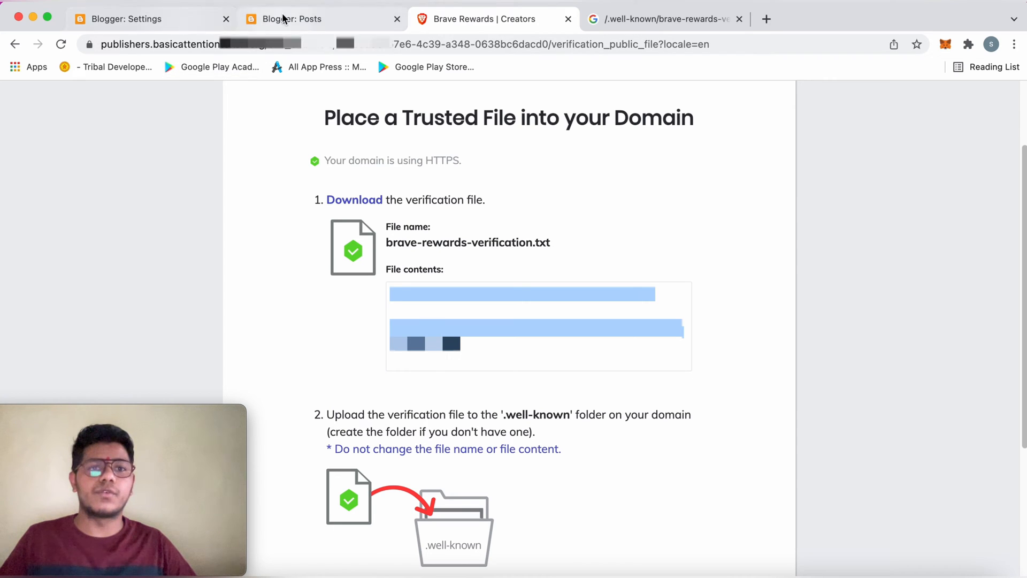
left_click(295, 18)
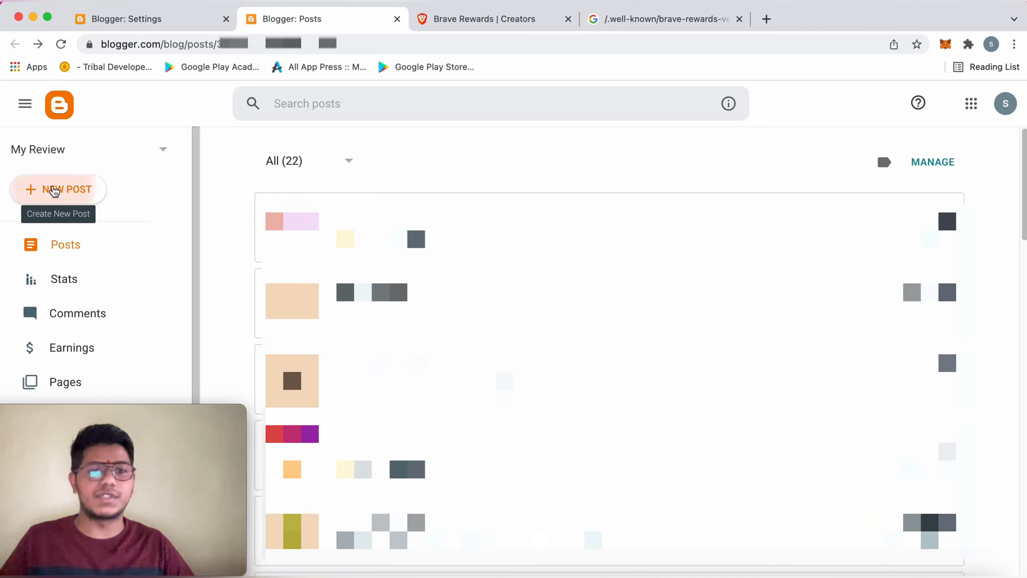
Write a 'Brave Verification' post holding the verification file content and start publishing
left_click(58, 189)
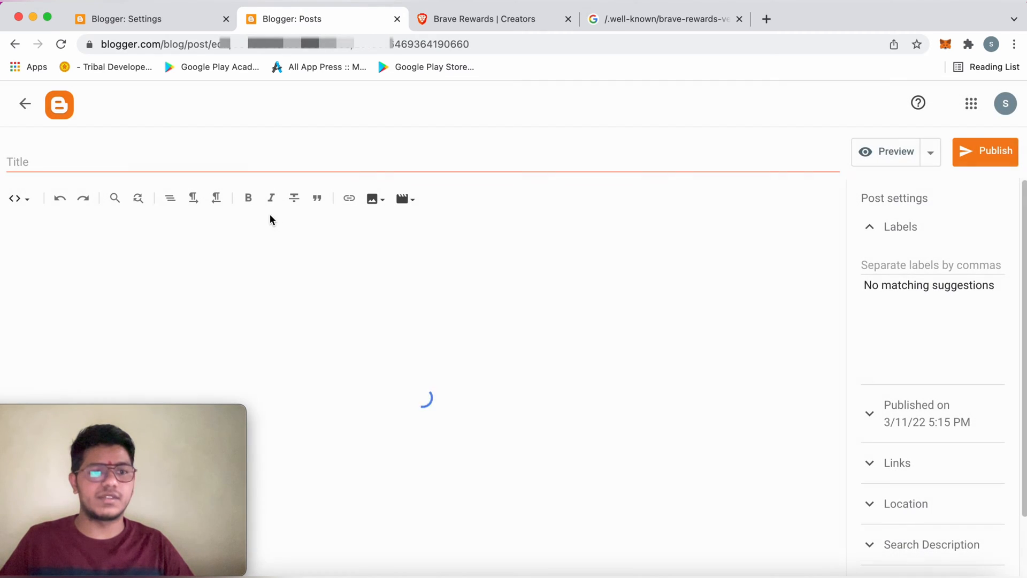
type("B")
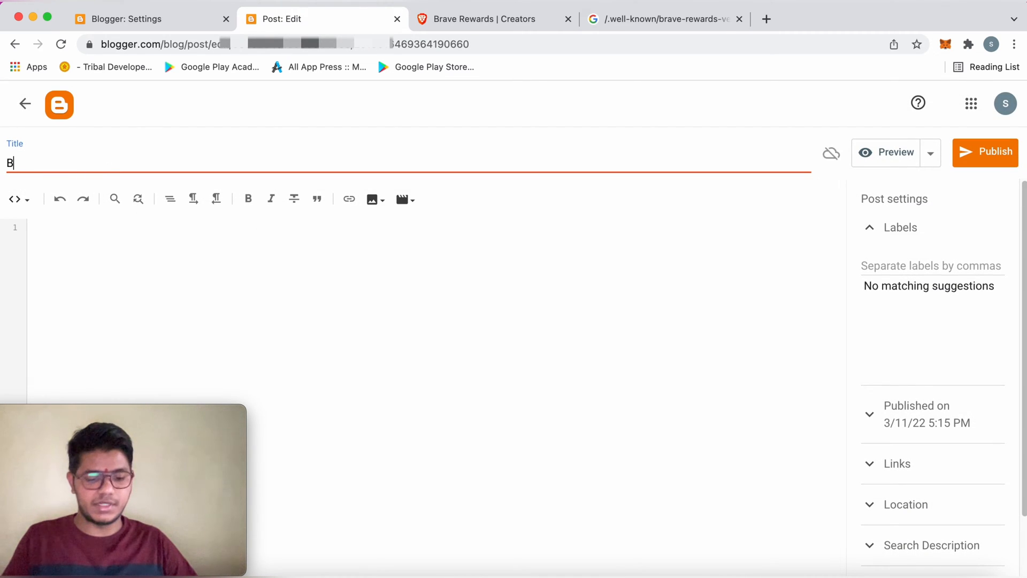
type("rave Verifica")
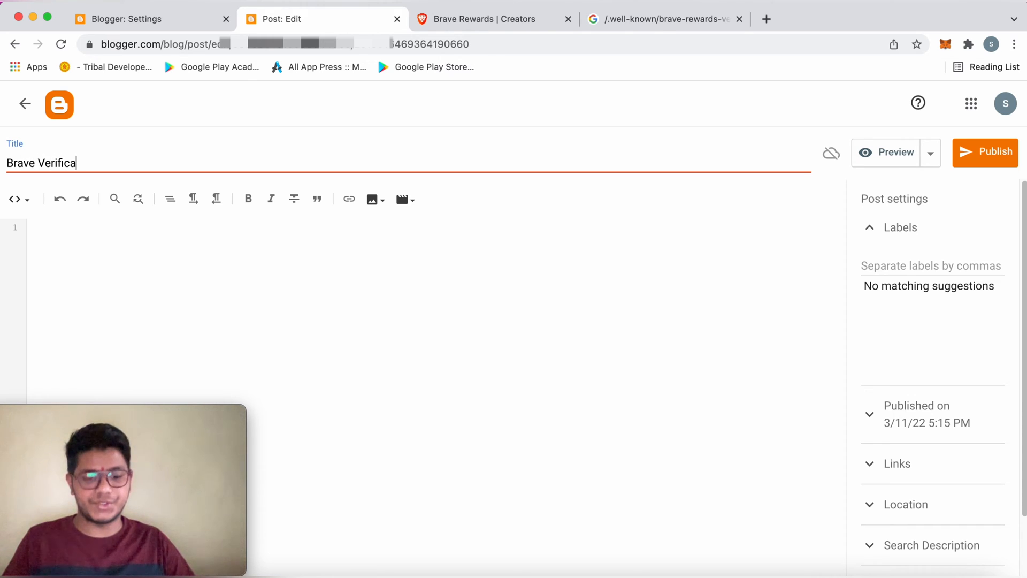
type("tion")
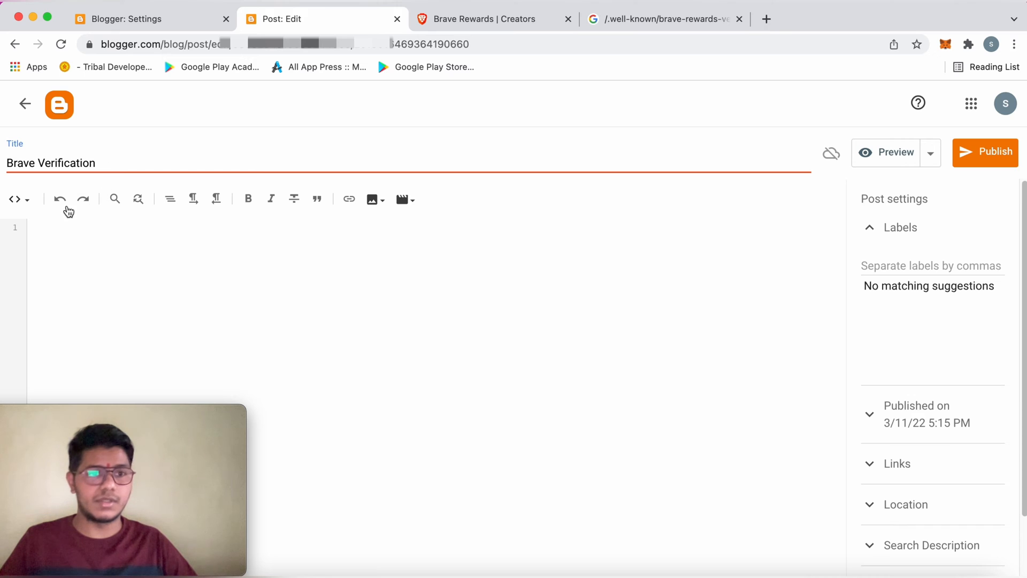
left_click(15, 200)
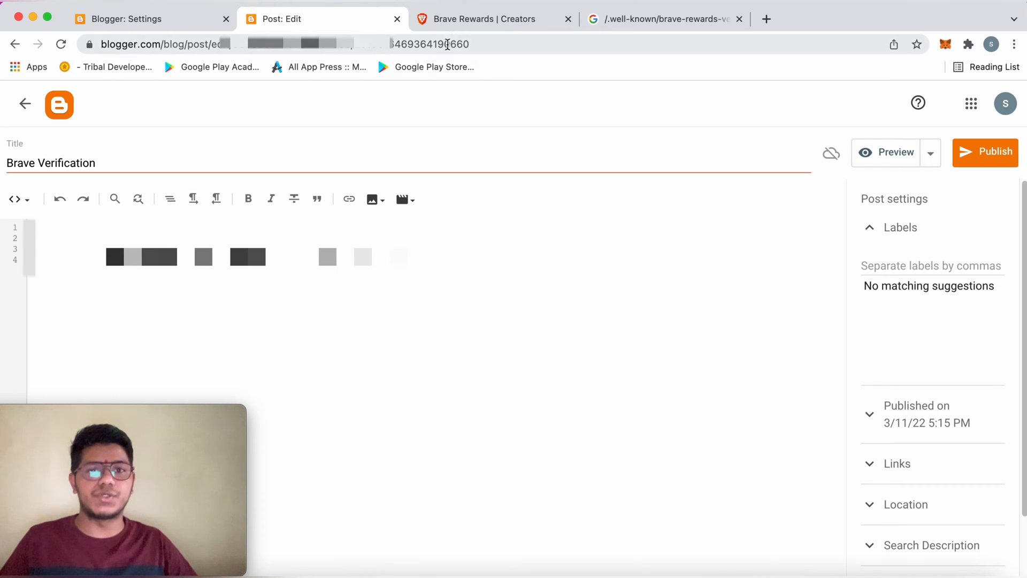
left_click(485, 18)
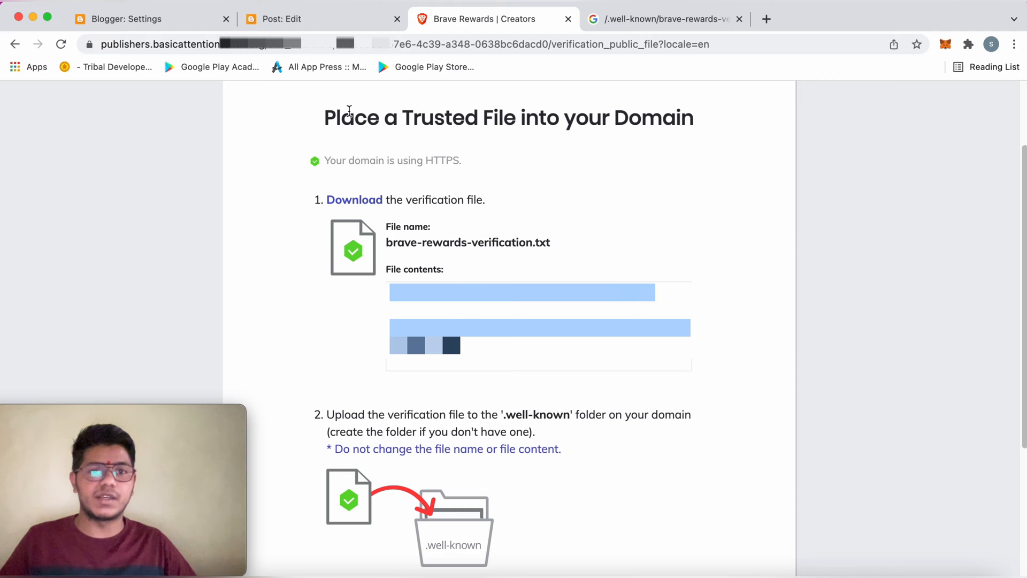
left_click(989, 152)
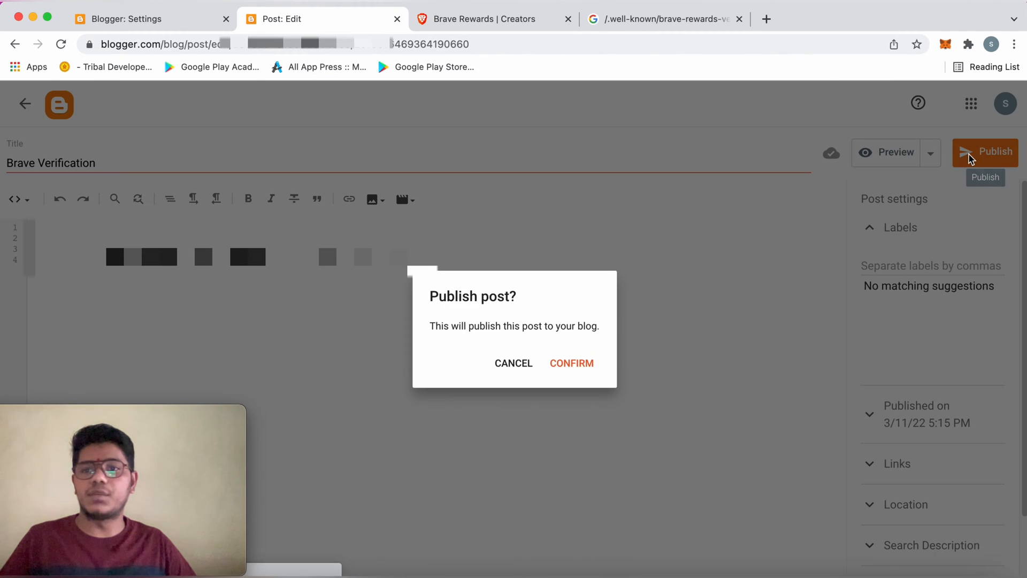
Confirm publishing 'Brave Verification' and view its live page from the posts list
left_click(571, 362)
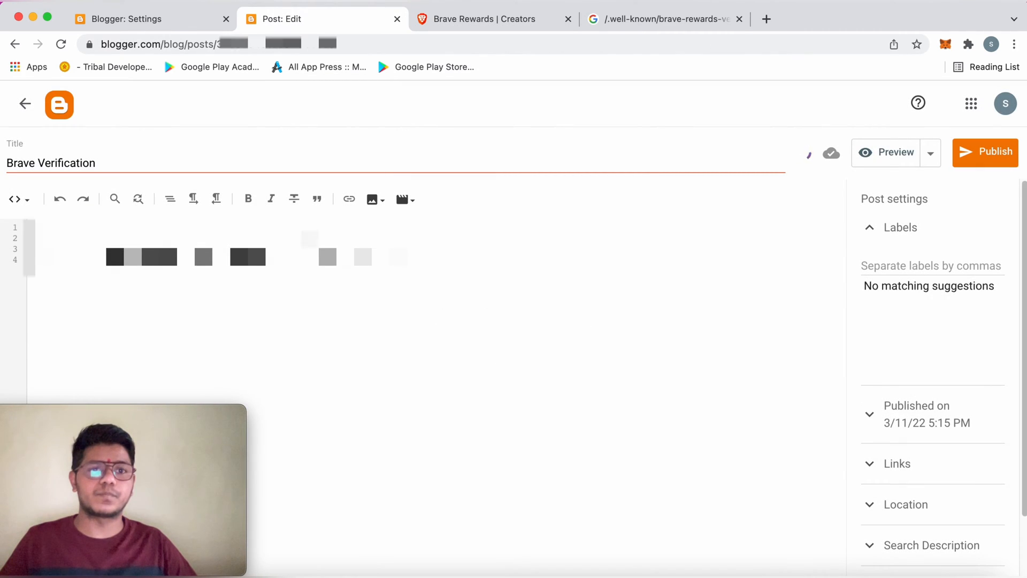
left_click(25, 103)
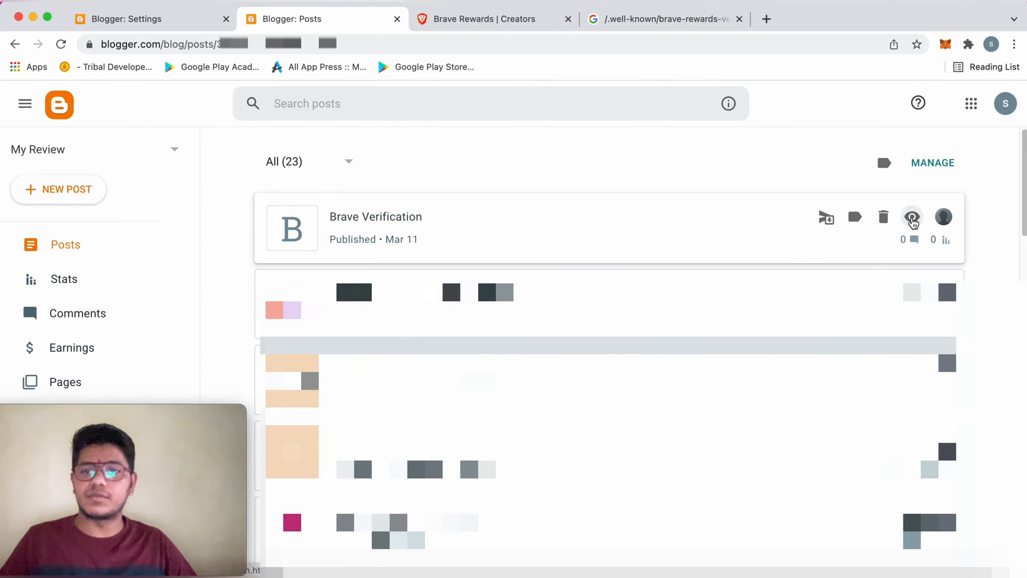
left_click(911, 217)
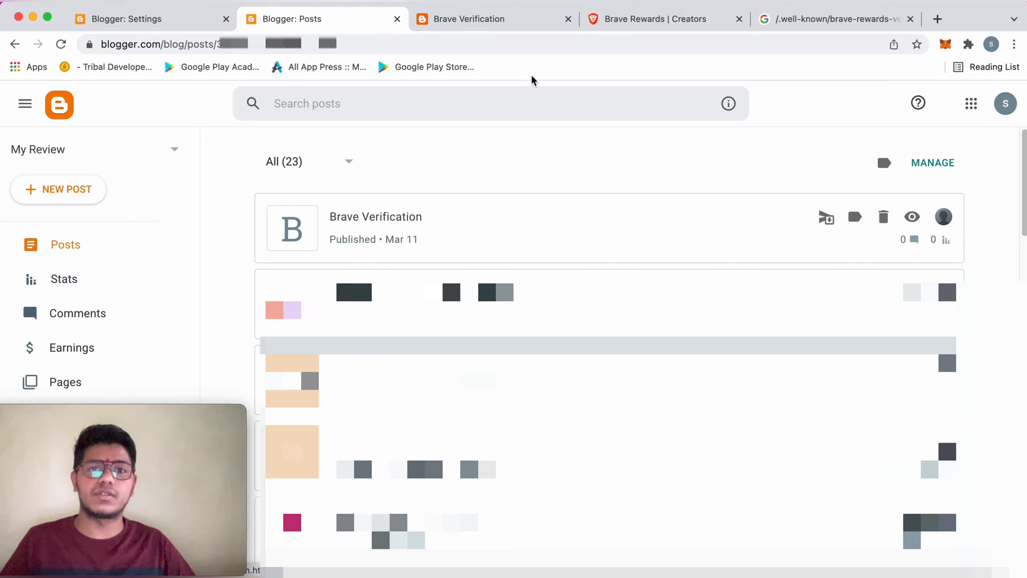
left_click(493, 18)
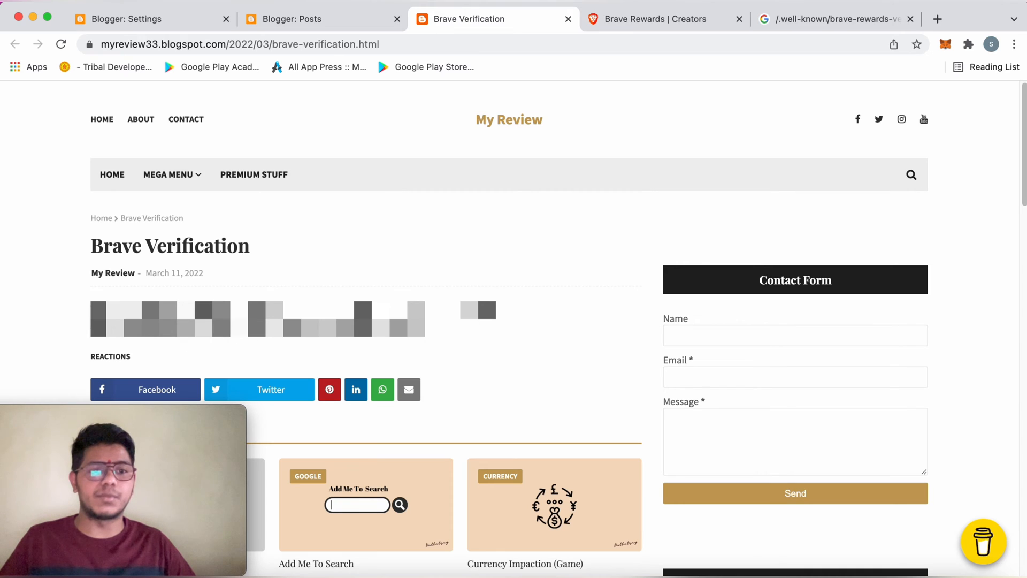
mouse_move(218, 107)
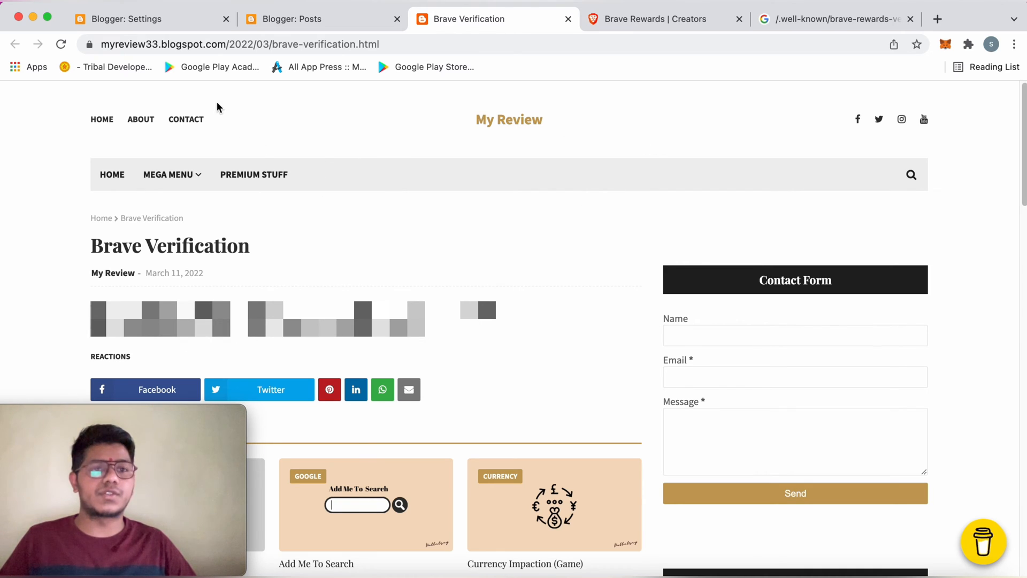
Go back to Blogger Settings at the Errors and redirects section
left_click(125, 18)
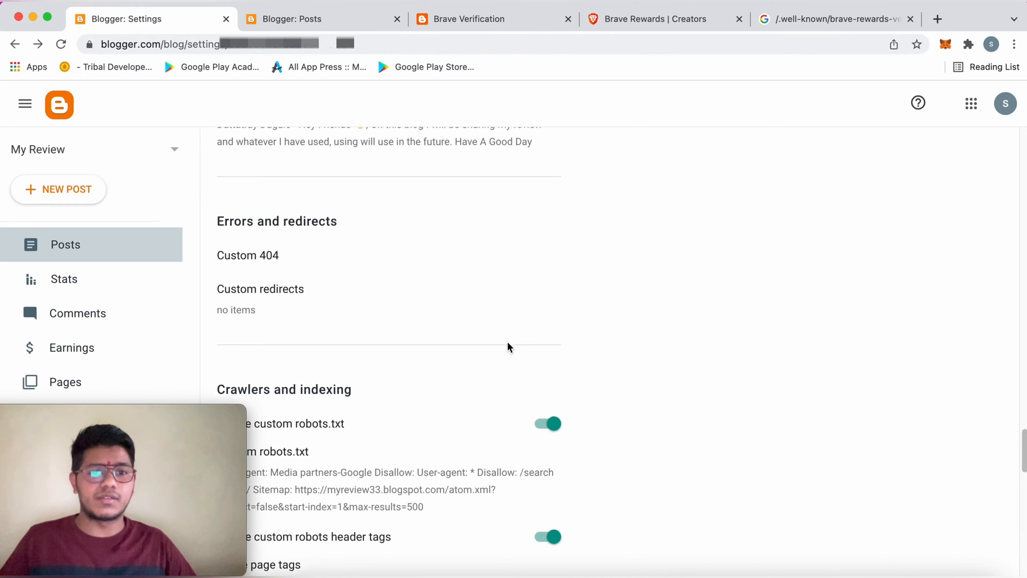
Scroll the settings to the empty Custom redirects list
scroll("down", 3)
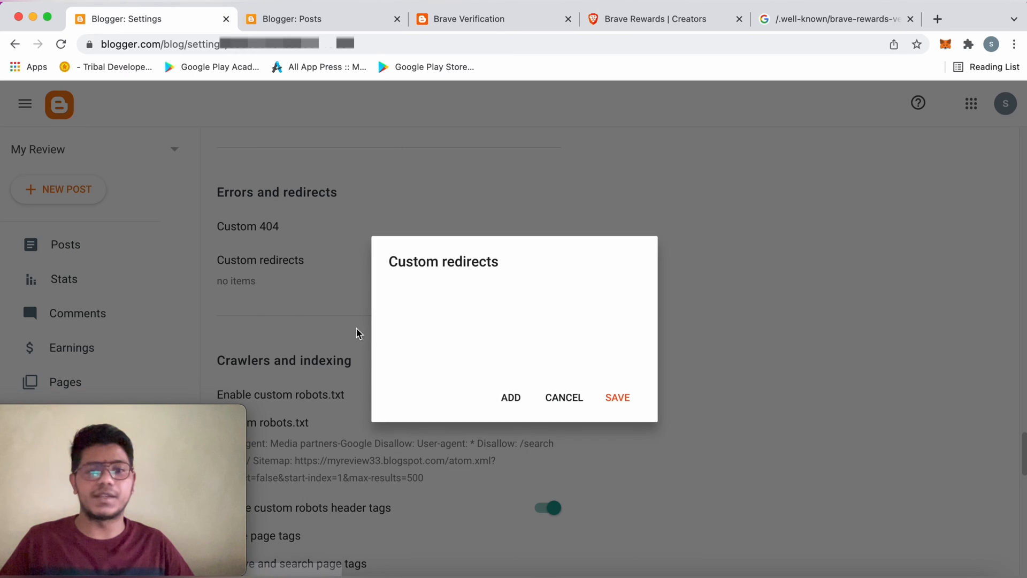
Start a new custom redirect from /.well-known/brave-rewards-verification.txt
left_click(510, 397)
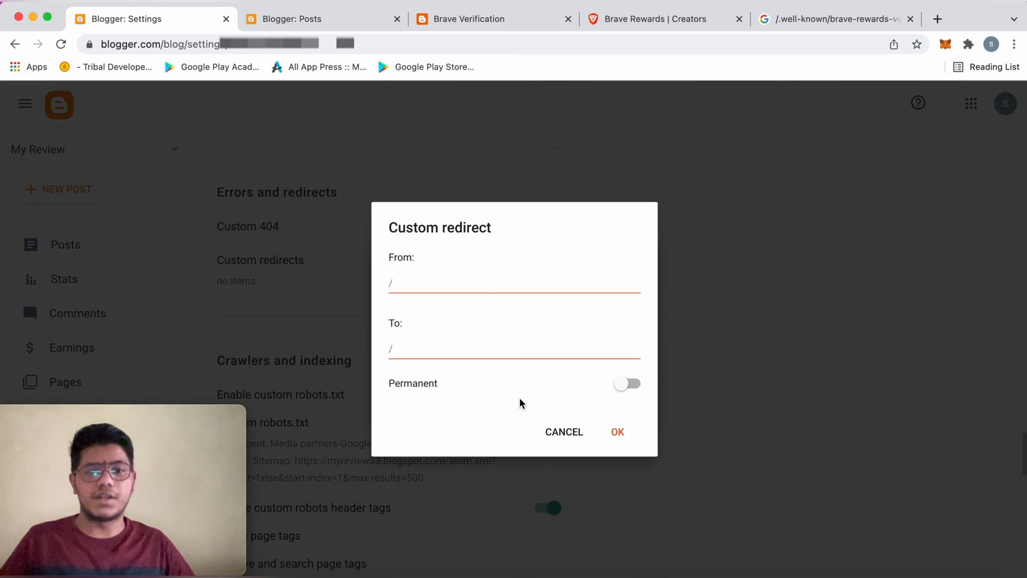
left_click(514, 283)
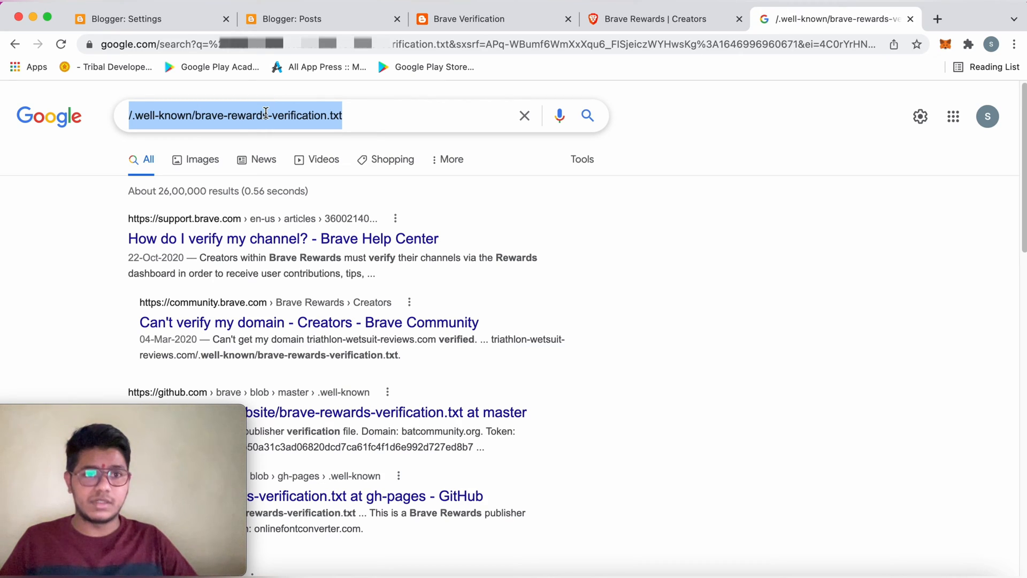
left_click(292, 18)
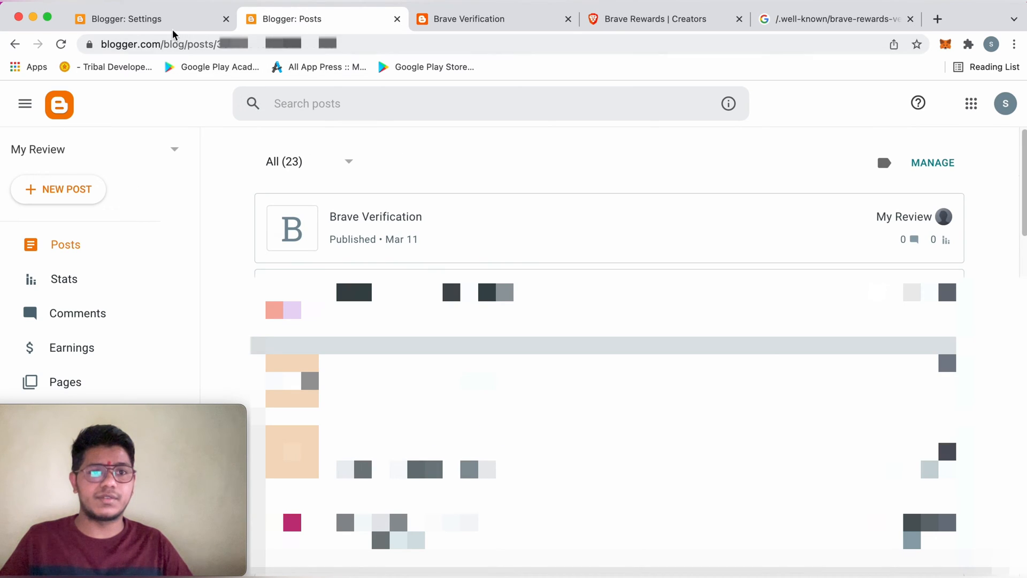
left_click(131, 18)
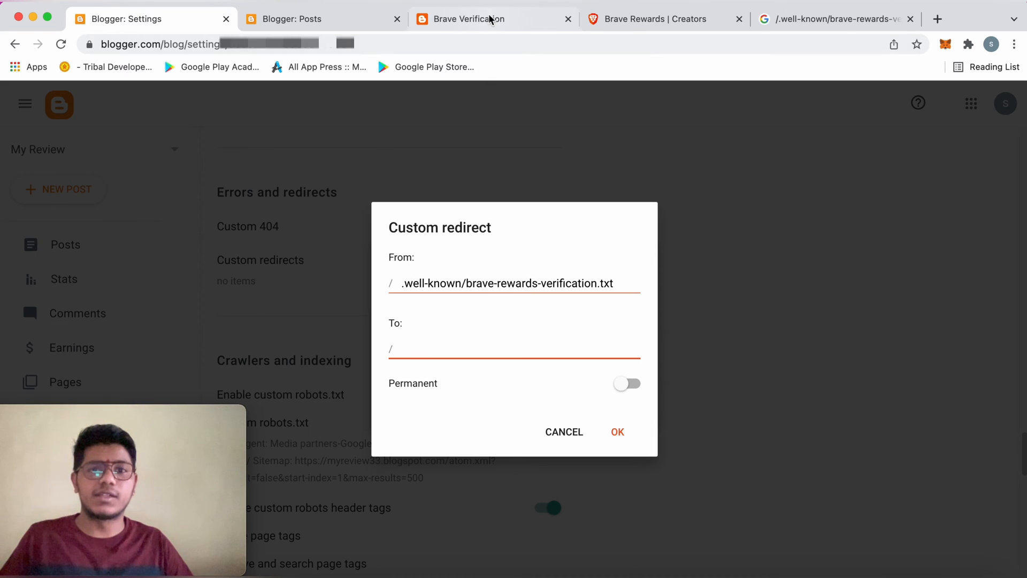
Point the redirect to /2022/03/brave-verification.html and confirm it
left_click(469, 18)
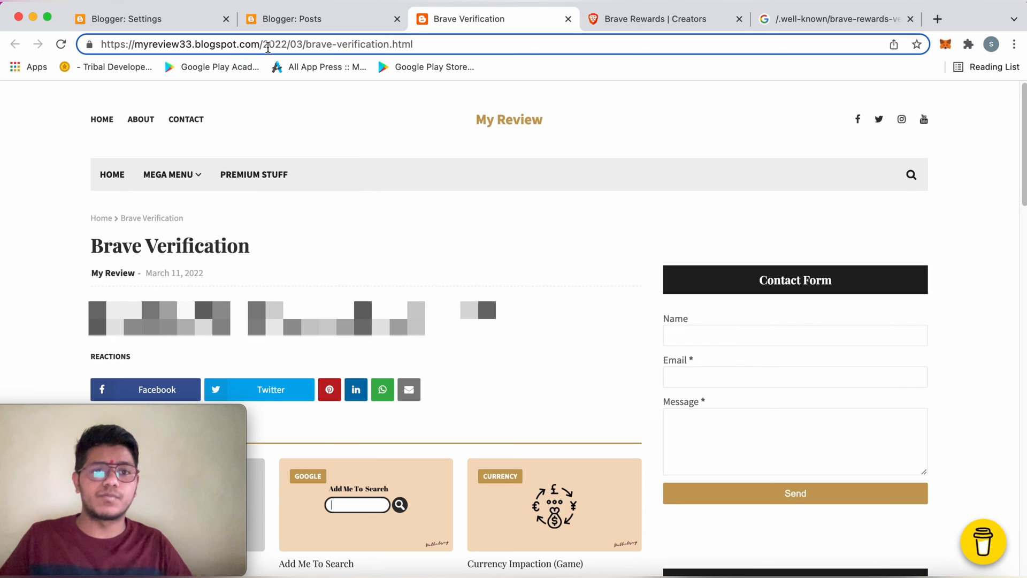
left_click_drag(263, 44, 413, 44)
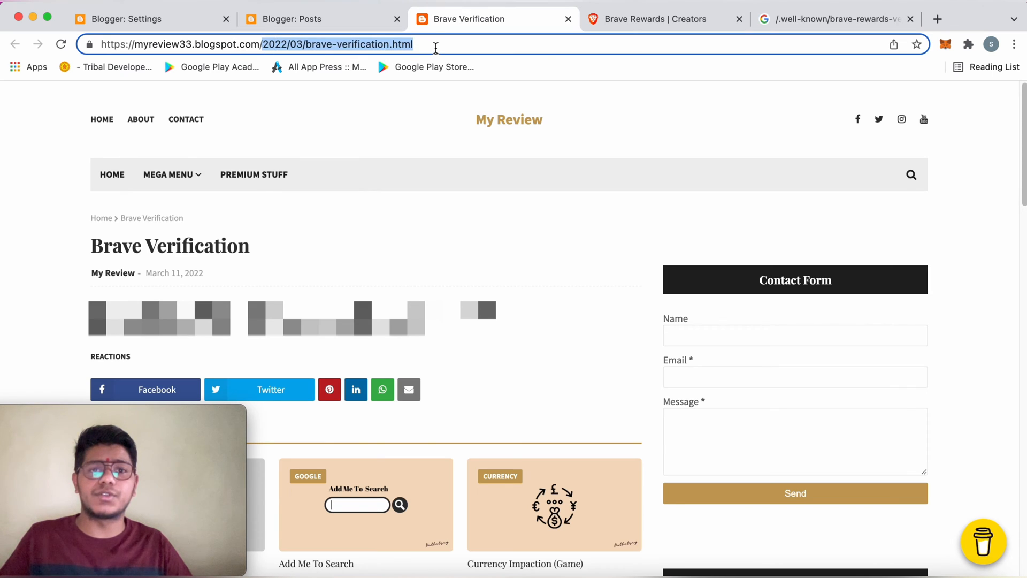
left_click(122, 18)
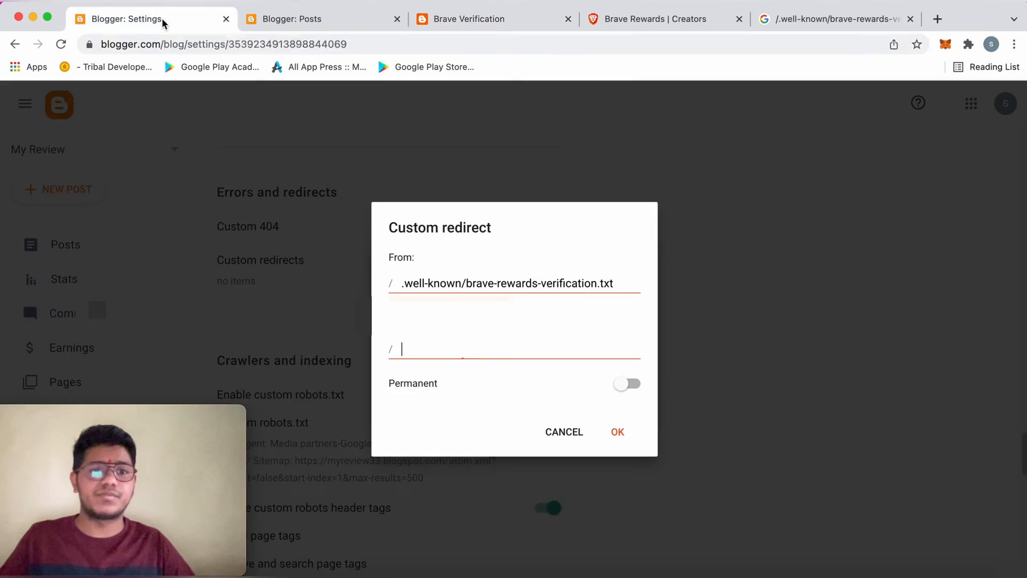
type("2022/03/brave-verification.html")
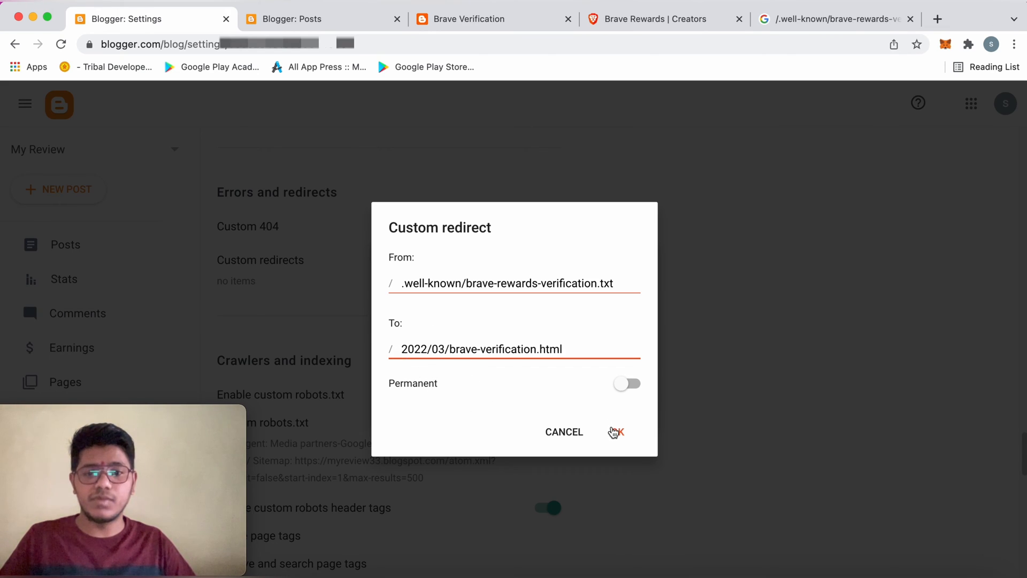
left_click(616, 431)
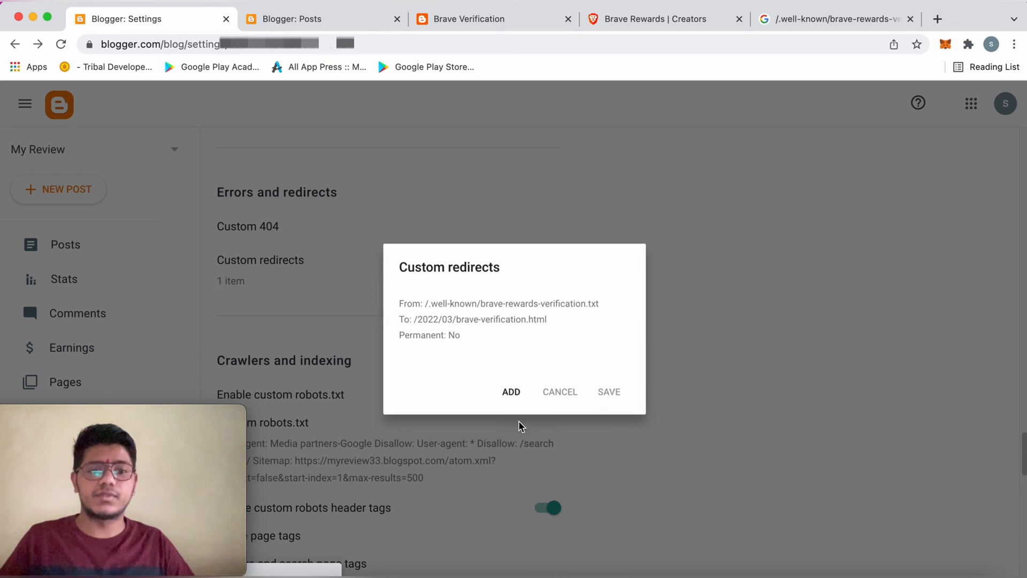
Save the custom redirect, then submit Verify for the blog in Brave Rewards Creators
left_click(560, 392)
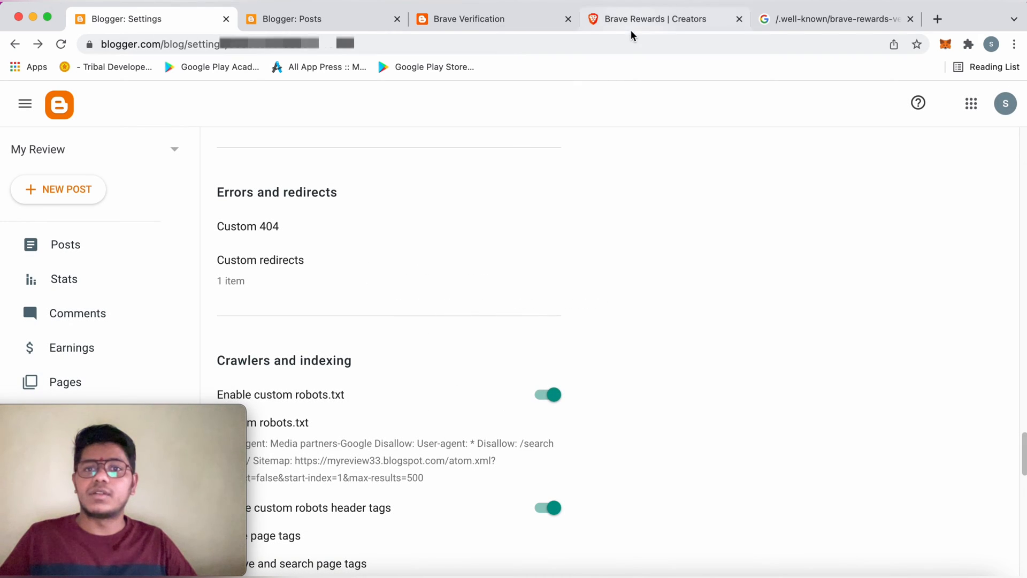
left_click(662, 18)
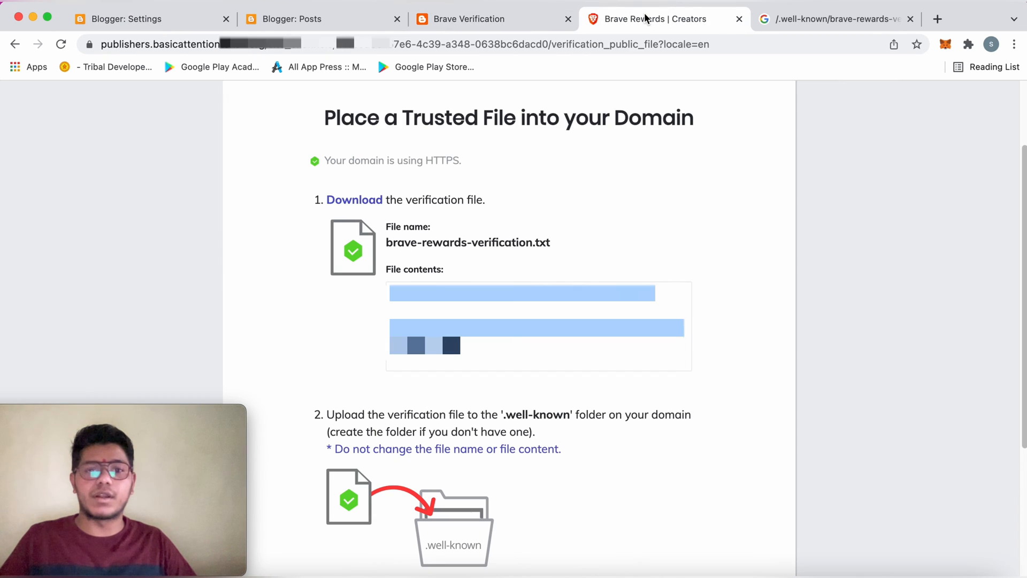
scroll("down", 3)
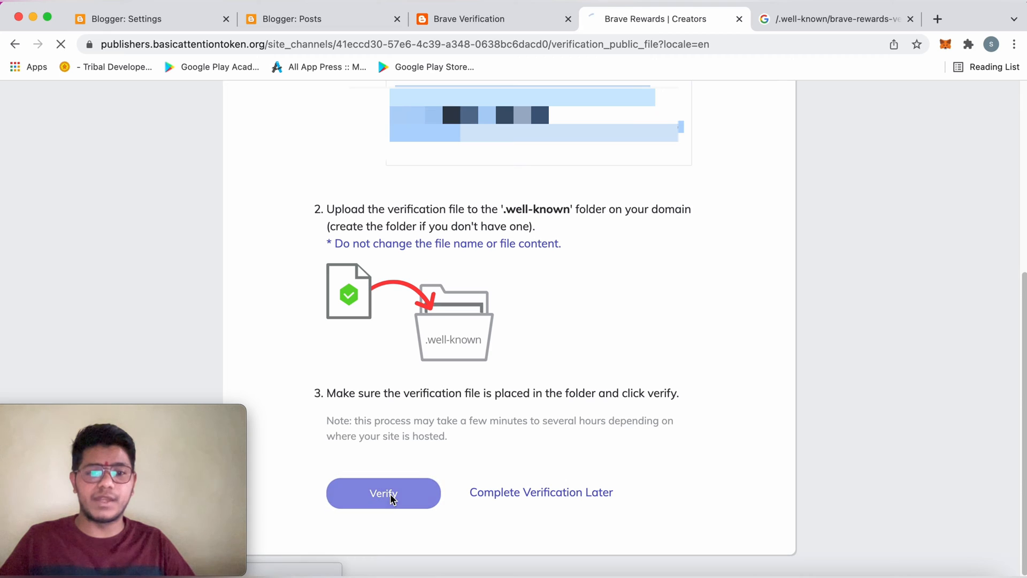
left_click(383, 493)
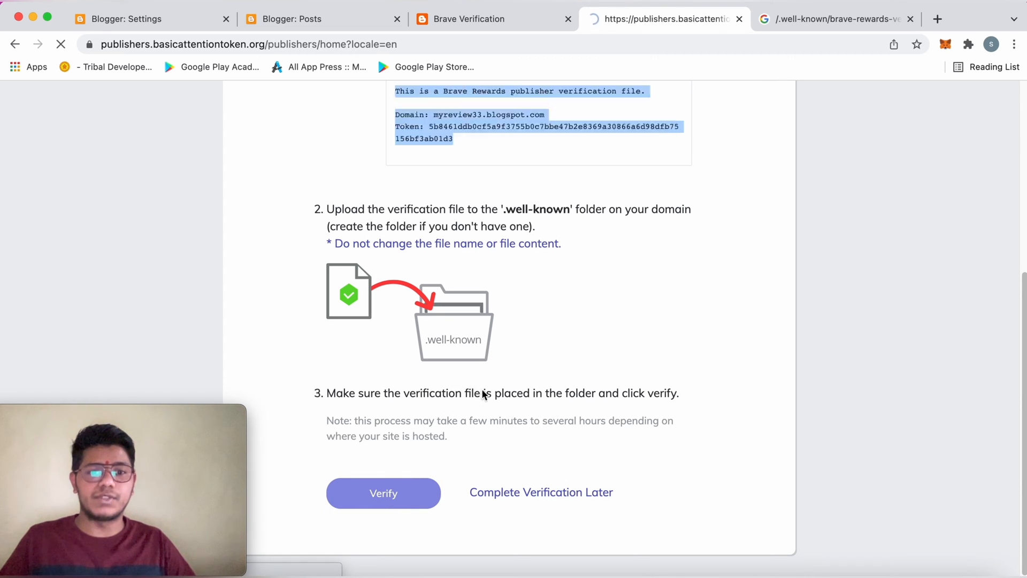
left_click(383, 493)
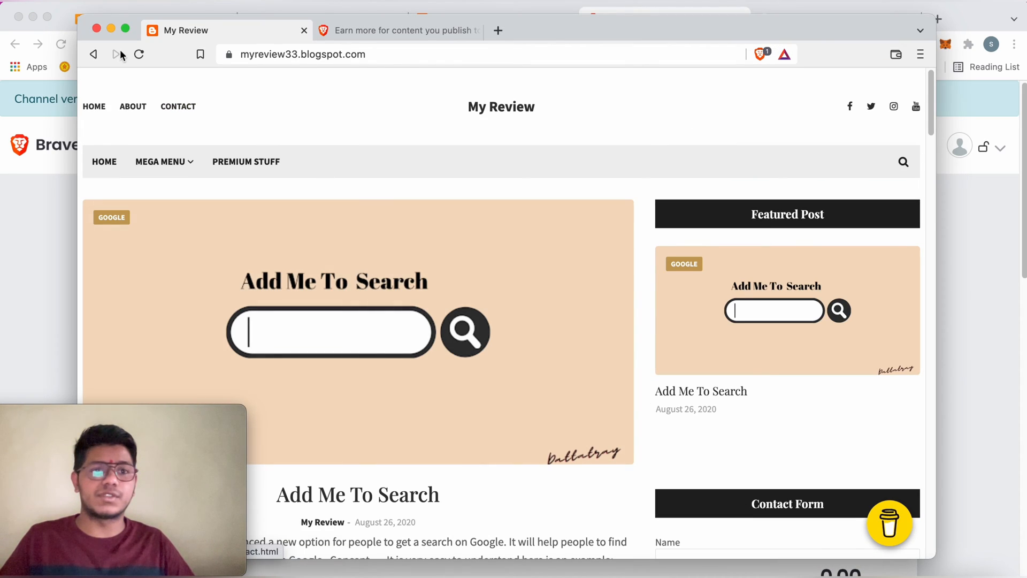
mouse_move(138, 54)
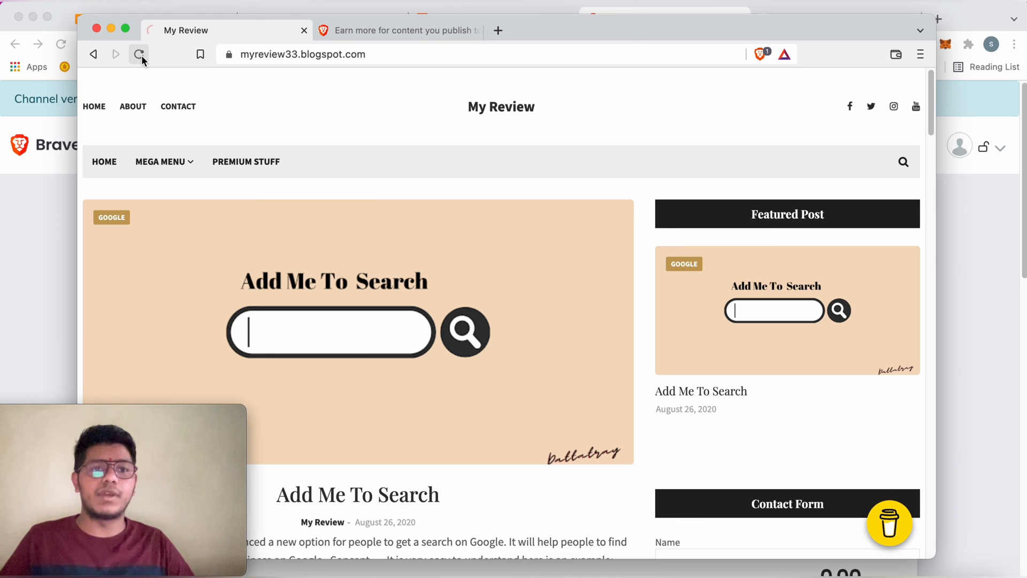
Reload myreview33.blogspot.com and refresh its Brave Rewards status to show it as a verified creator
left_click(138, 54)
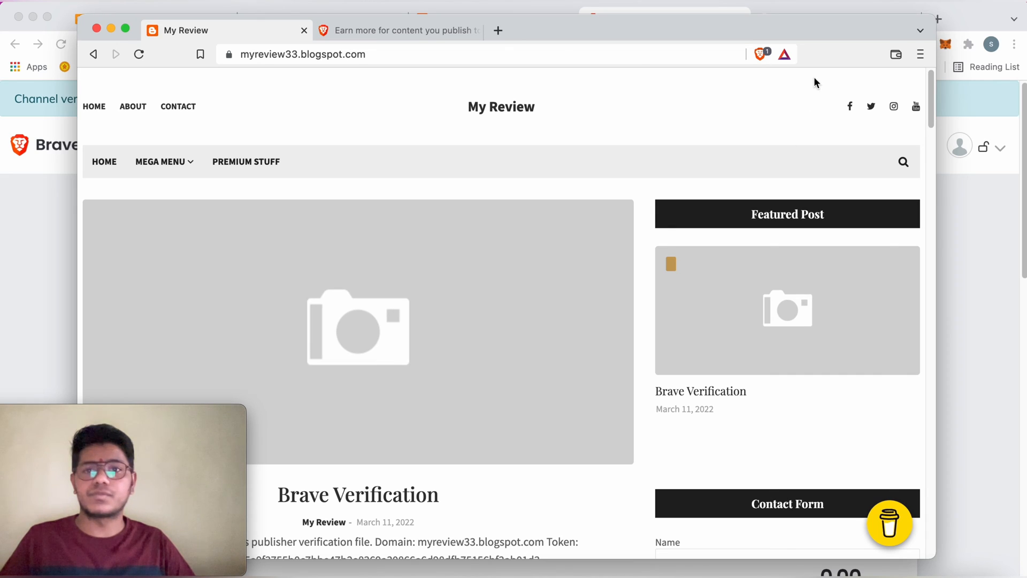
left_click(784, 54)
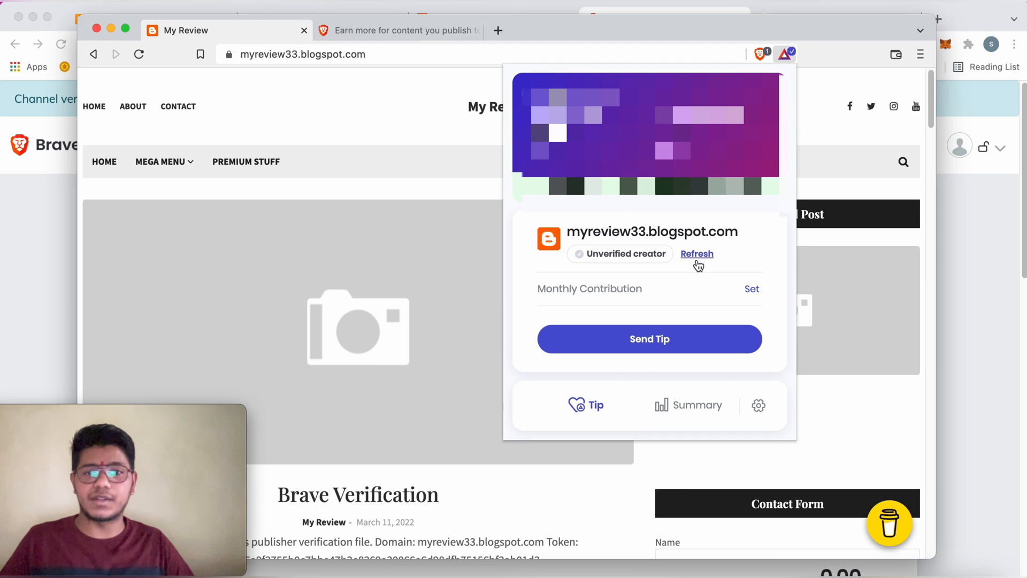
left_click(697, 254)
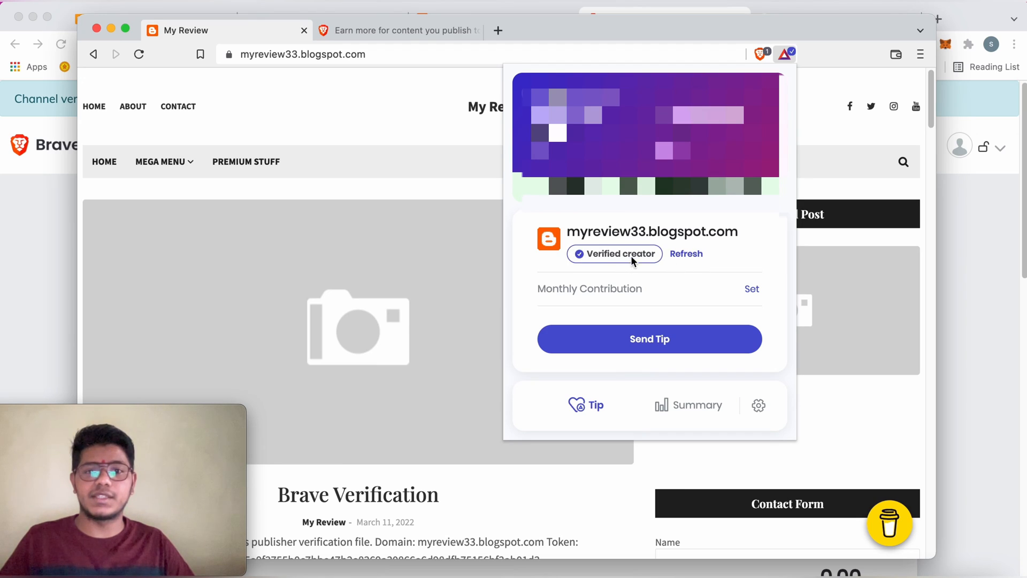
mouse_move(641, 262)
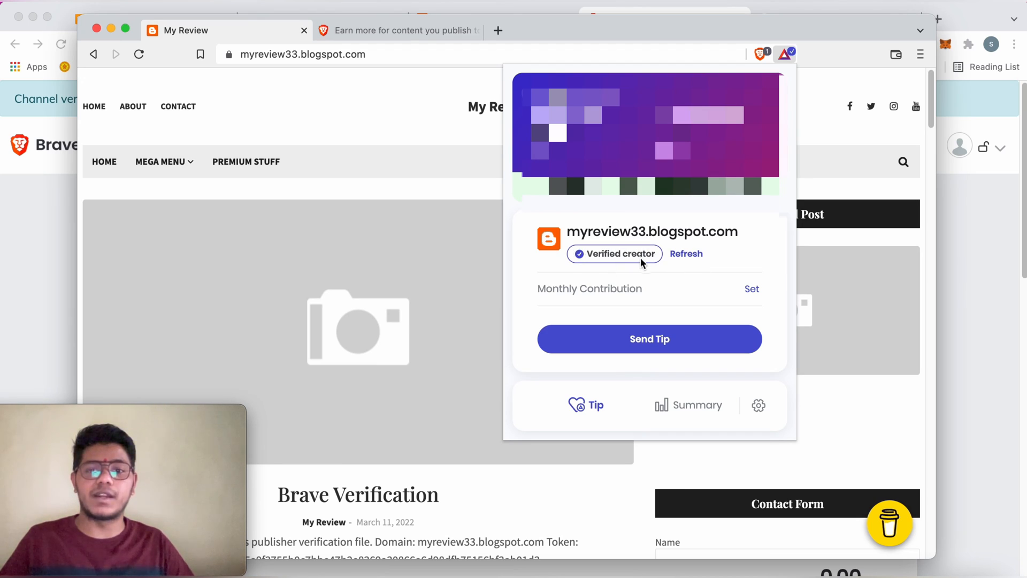
Revert the Brave Verification post to draft and check myreview33.blogspot.com in the creators dashboard
left_click(655, 18)
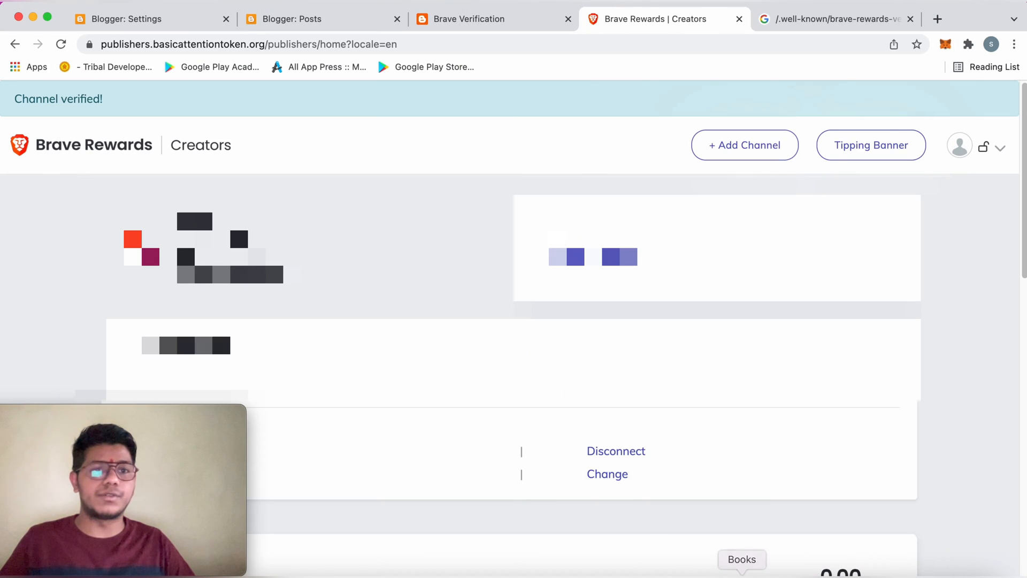
left_click(291, 19)
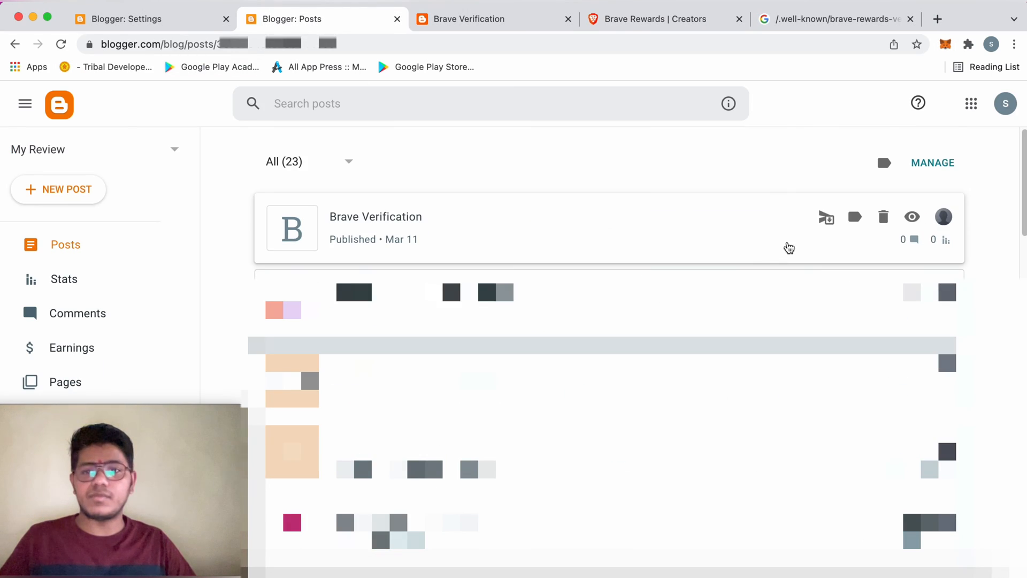
mouse_move(826, 217)
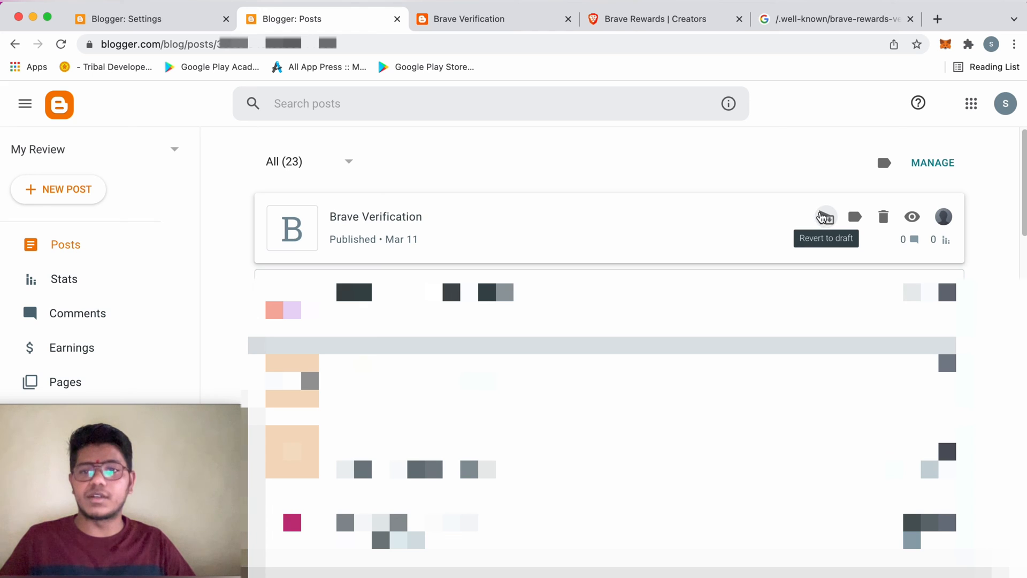
mouse_move(829, 221)
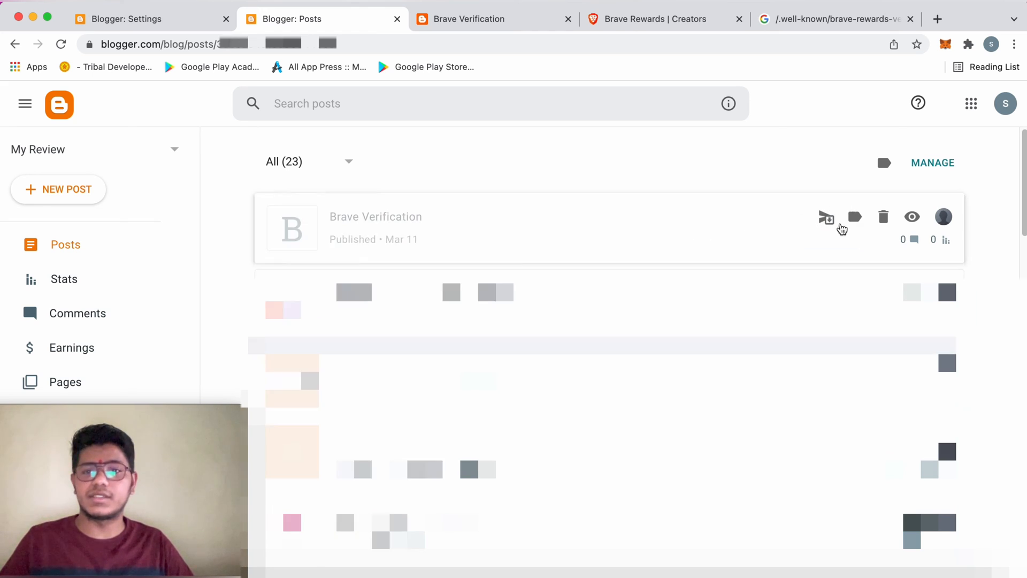
mouse_move(827, 216)
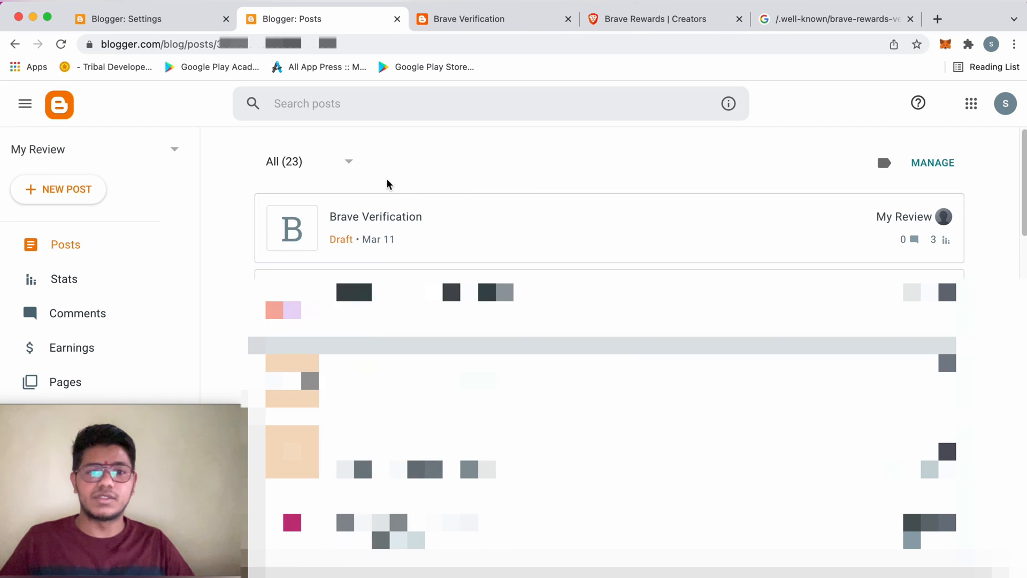
left_click(657, 18)
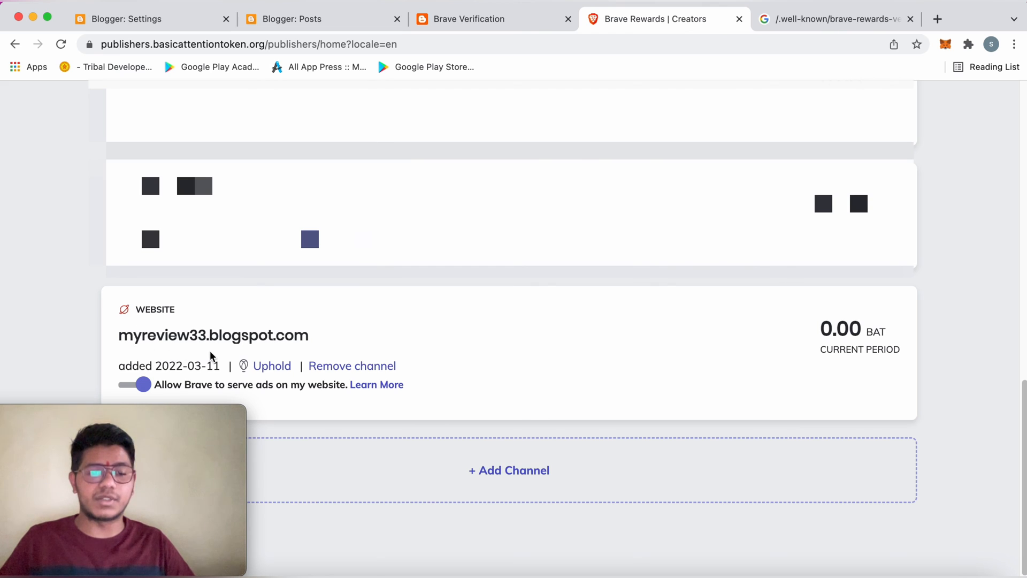